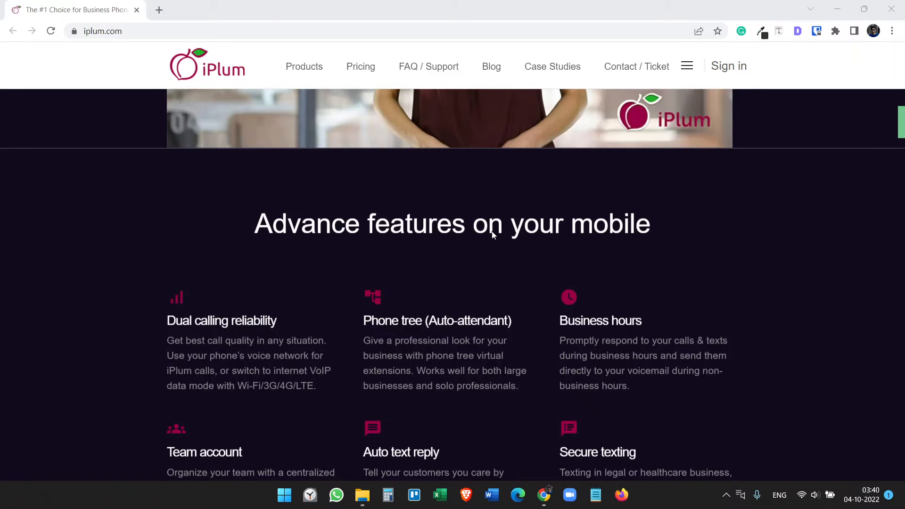
# Scroll through the Advance features list on iplum.com and back to the top
pyautogui.scroll(-3)
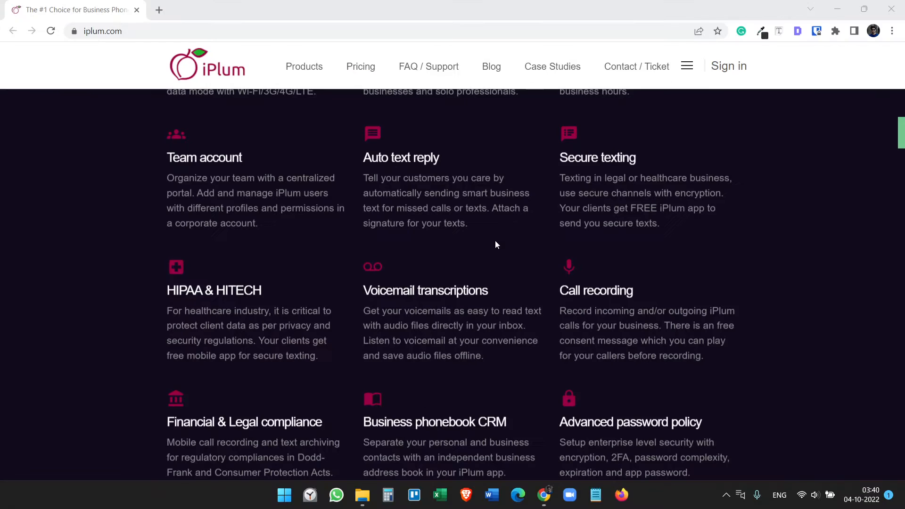
pyautogui.scroll(-3)
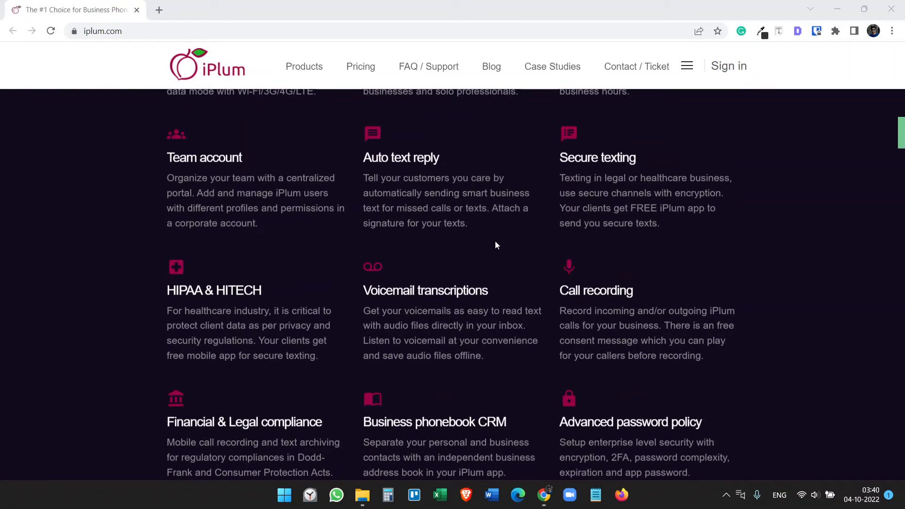
pyautogui.scroll(3)
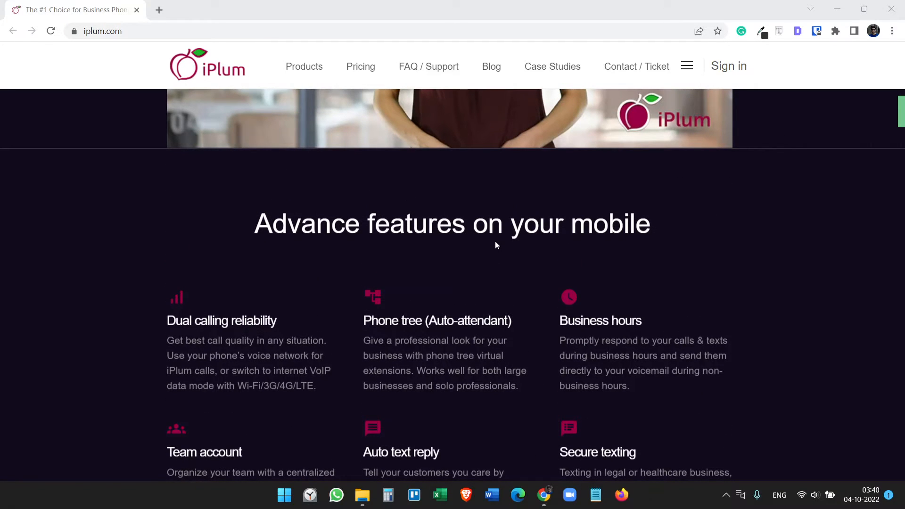
pyautogui.scroll(3)
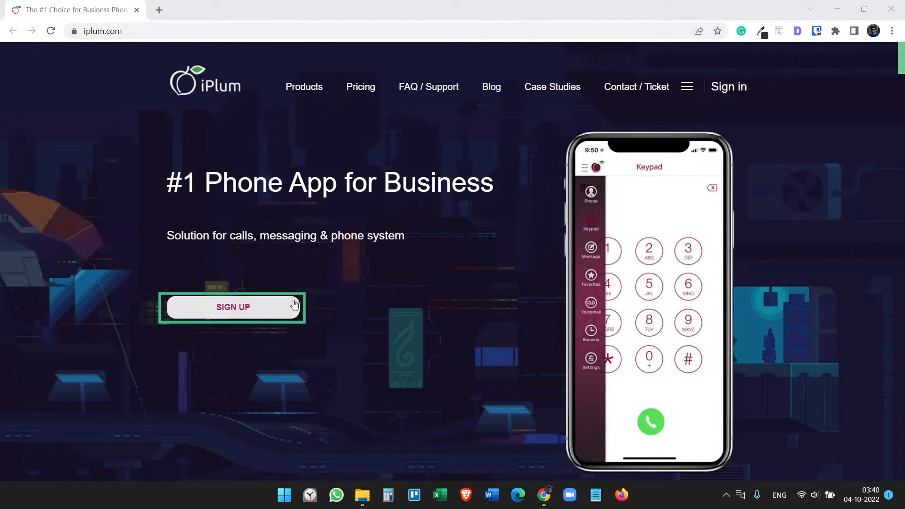
# Start sign-up and choose Get New Number under New Account Setup
pyautogui.click(232, 307)
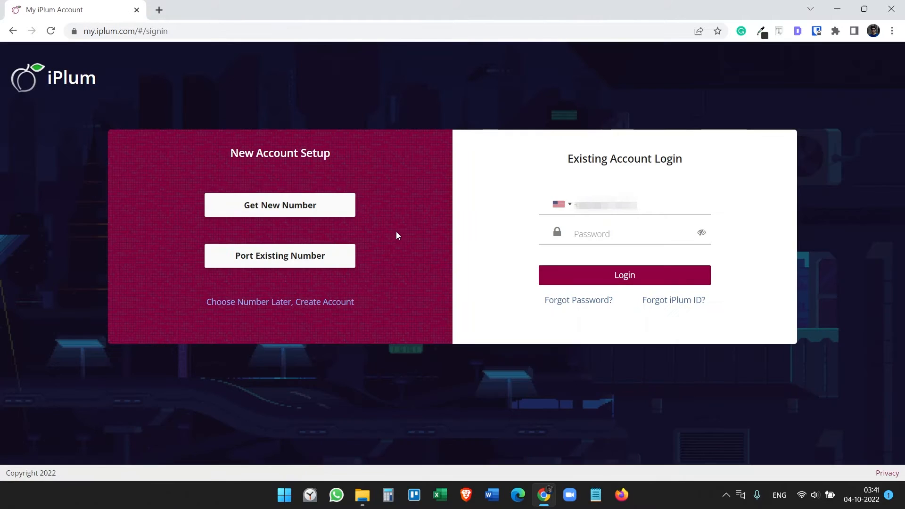
pyautogui.moveTo(305, 211)
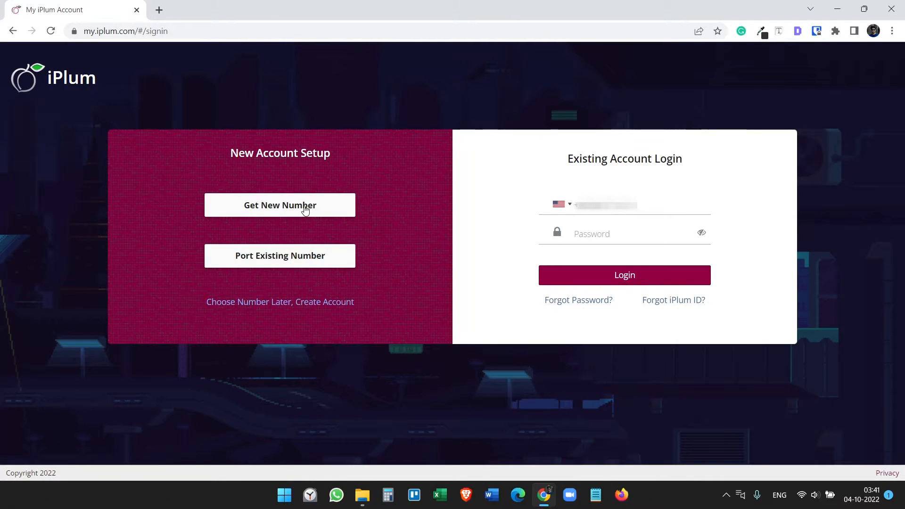
pyautogui.moveTo(393, 245)
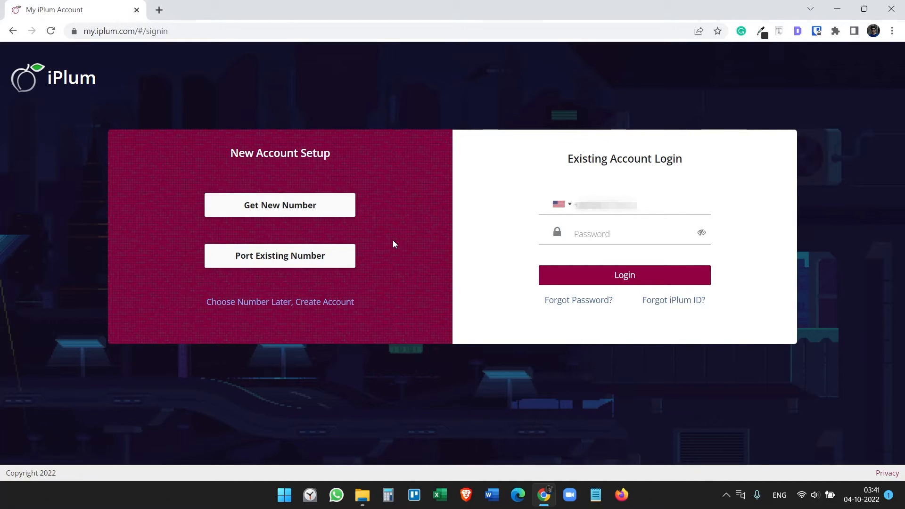
pyautogui.click(280, 205)
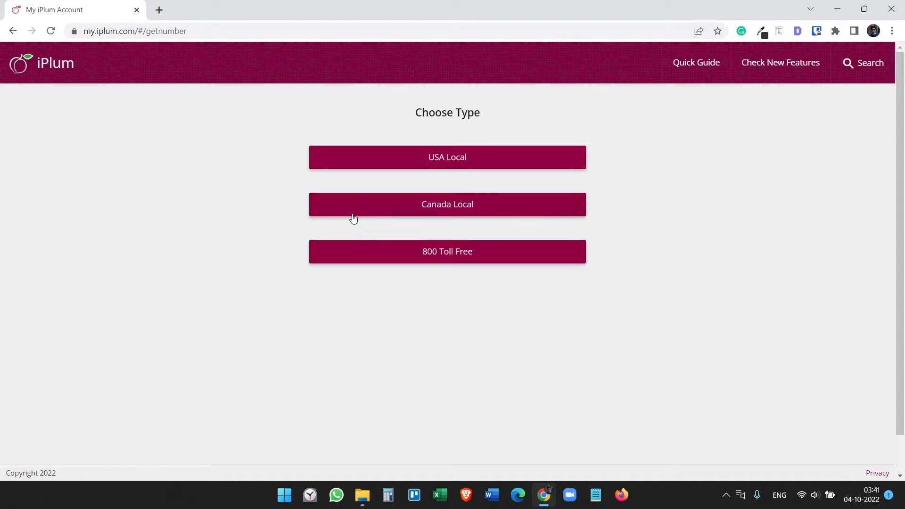
pyautogui.moveTo(623, 168)
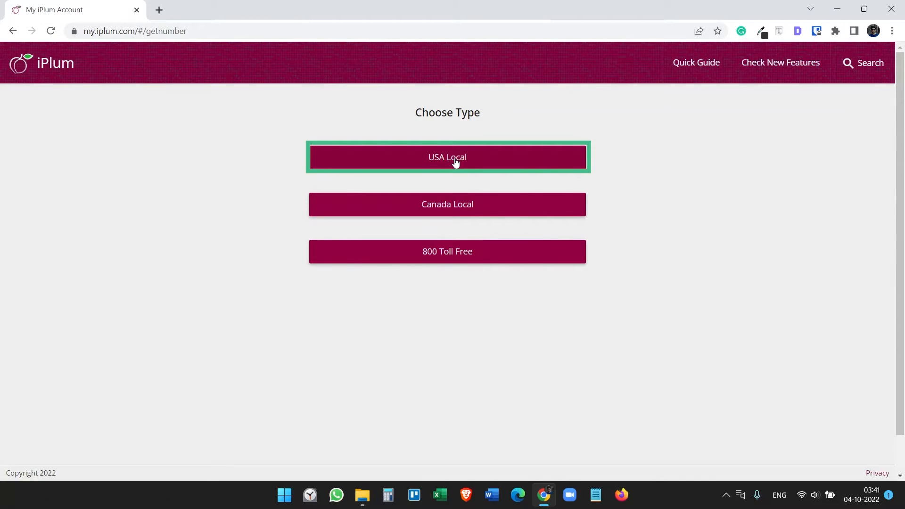
# Search USA Local numbers by state, California, and select the 562 number
pyautogui.click(447, 156)
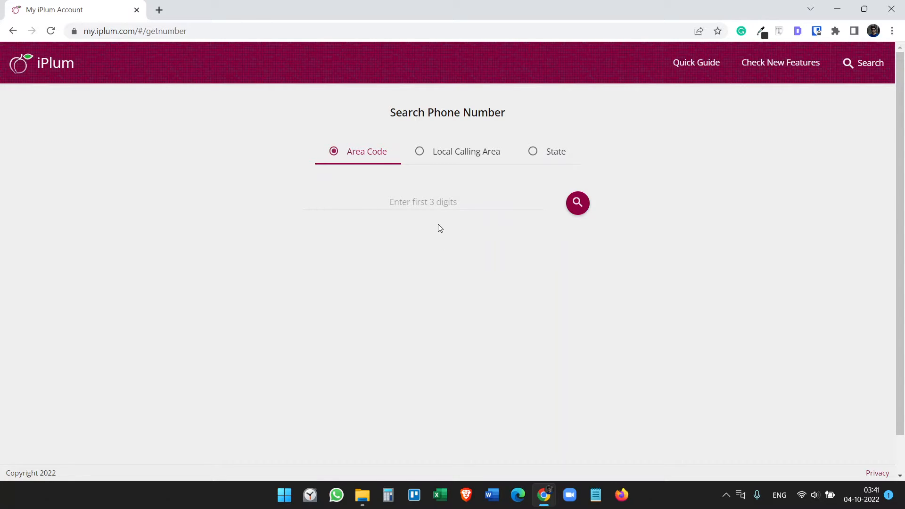
pyautogui.moveTo(434, 214)
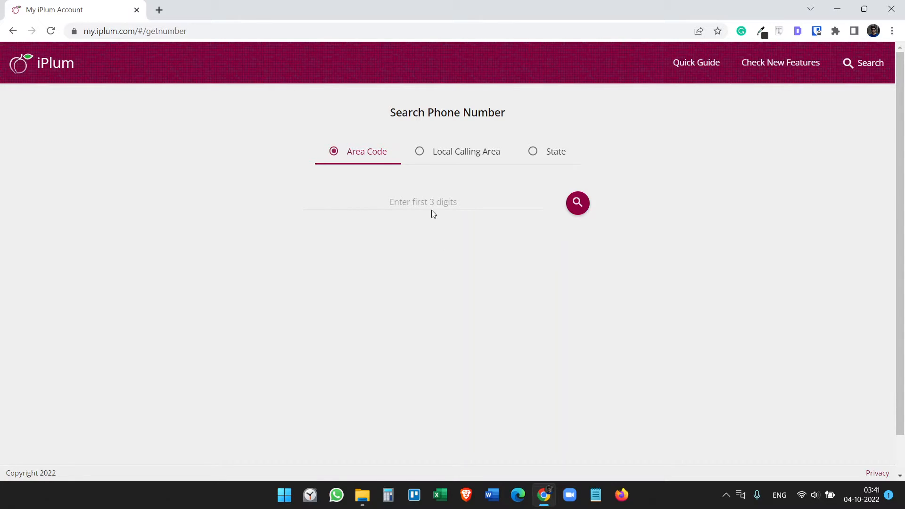
pyautogui.moveTo(462, 161)
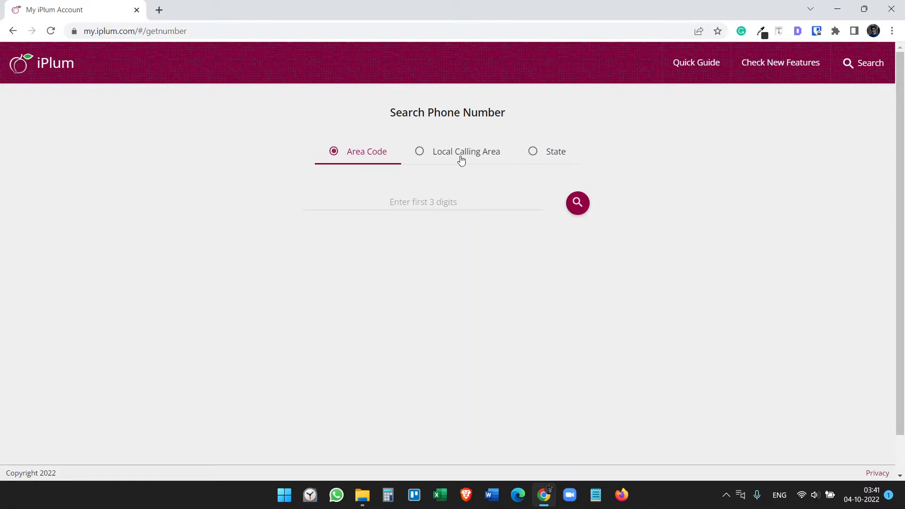
pyautogui.click(419, 151)
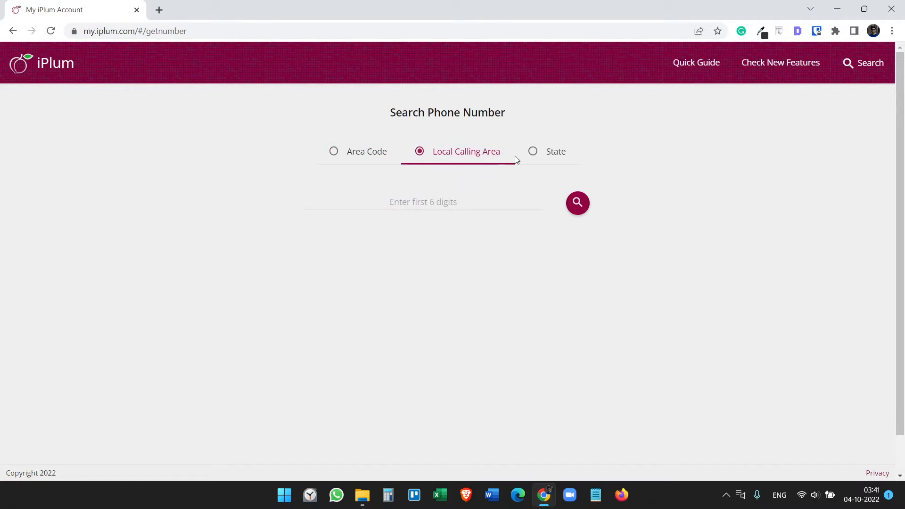
pyautogui.click(533, 152)
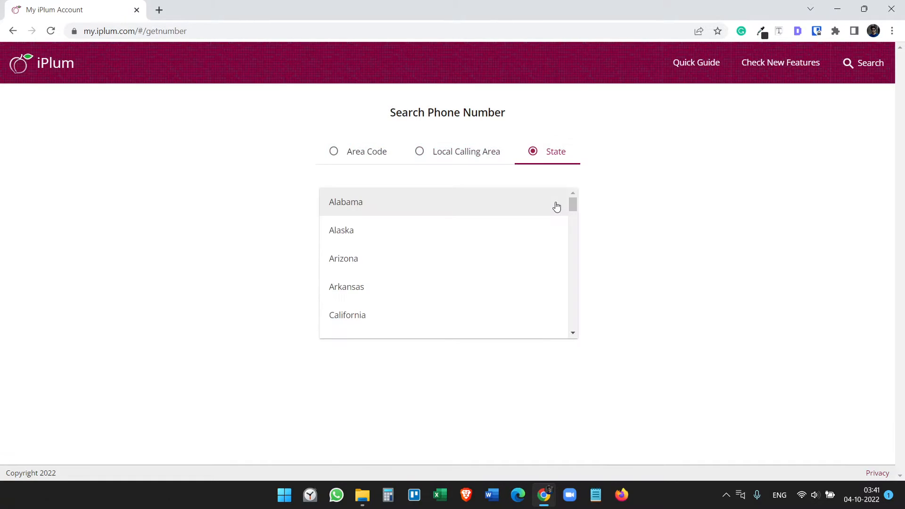
pyautogui.click(347, 315)
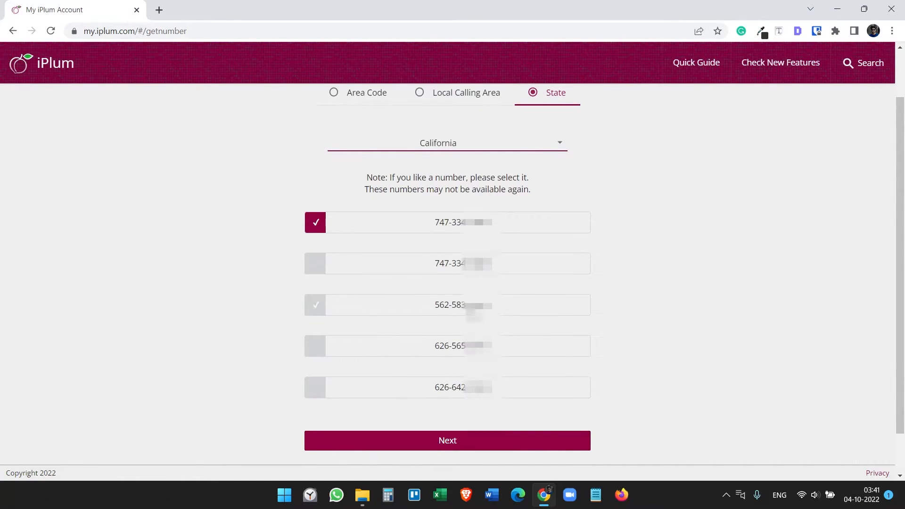
pyautogui.click(316, 305)
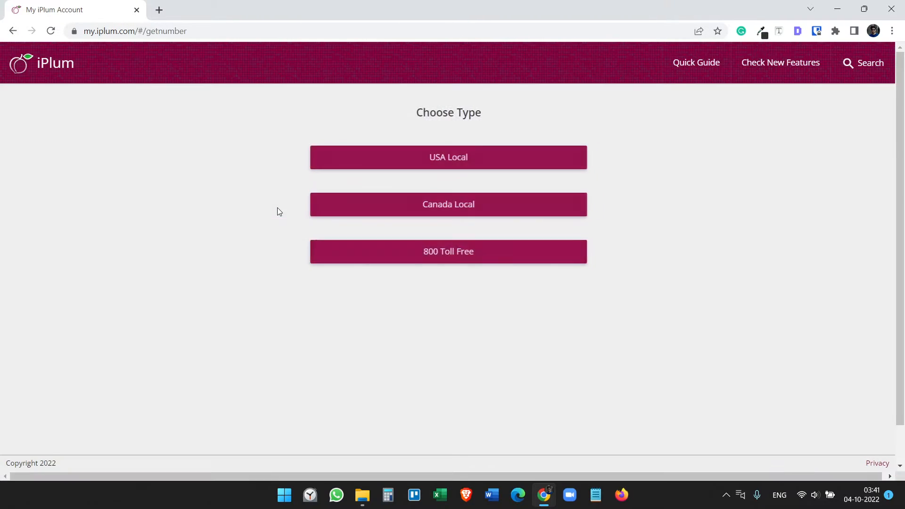
pyautogui.click(448, 157)
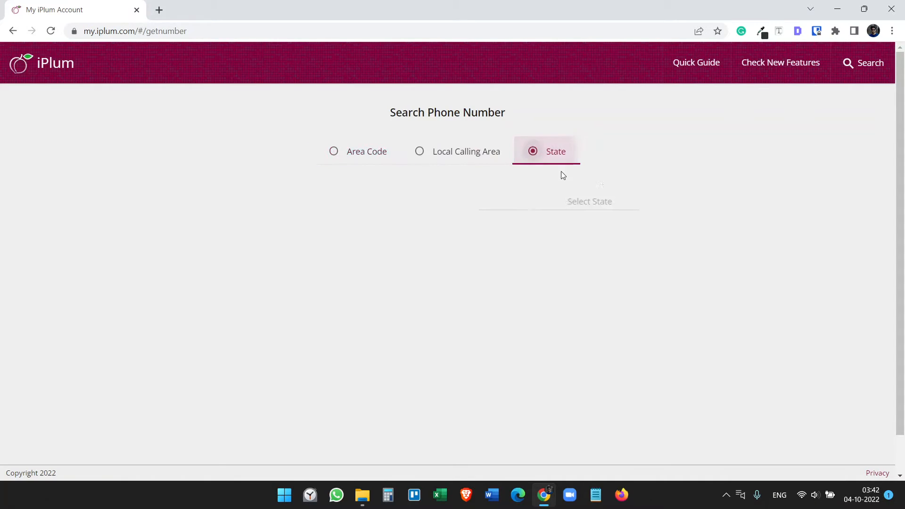
pyautogui.click(590, 201)
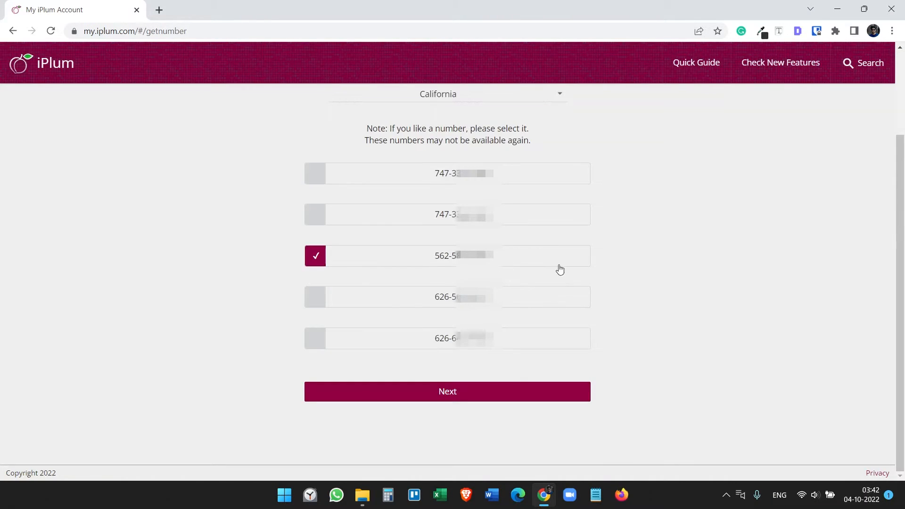
# Continue to plans and show the Measured phone plans with the $5.99/mo option
pyautogui.click(447, 392)
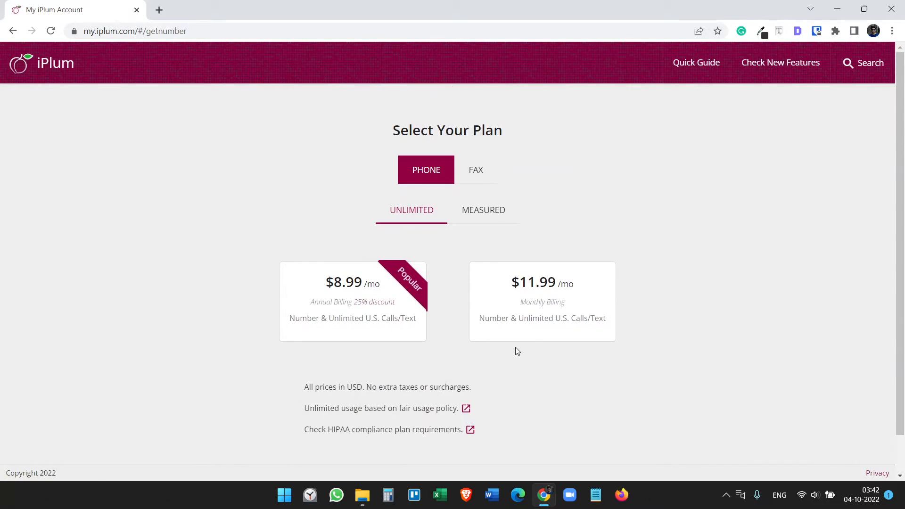
pyautogui.moveTo(484, 214)
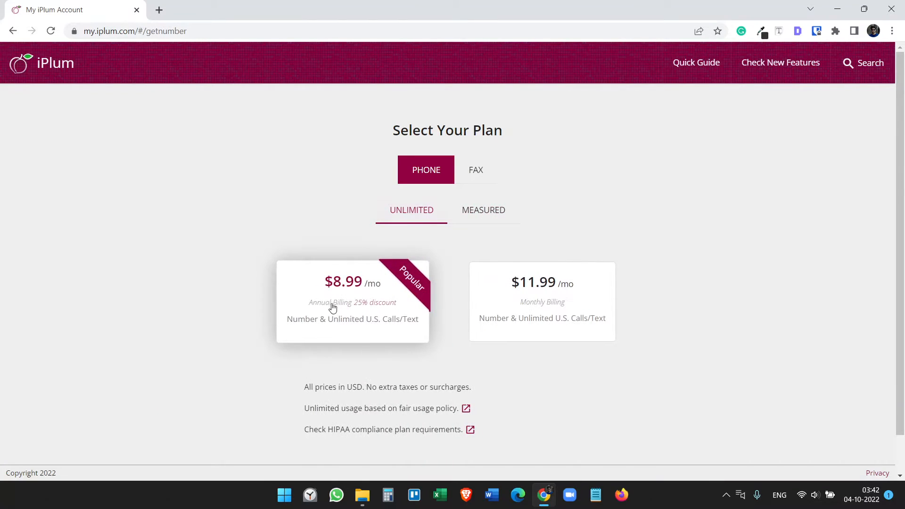
pyautogui.moveTo(336, 317)
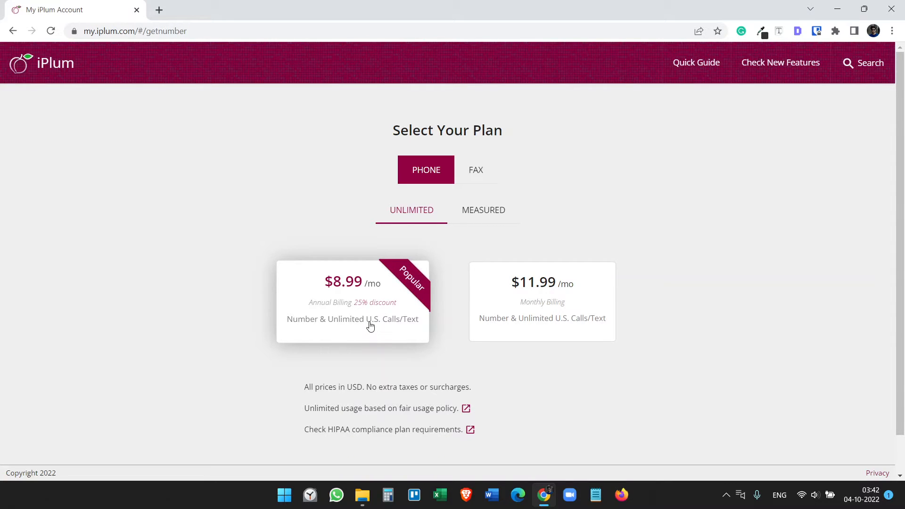
pyautogui.moveTo(456, 304)
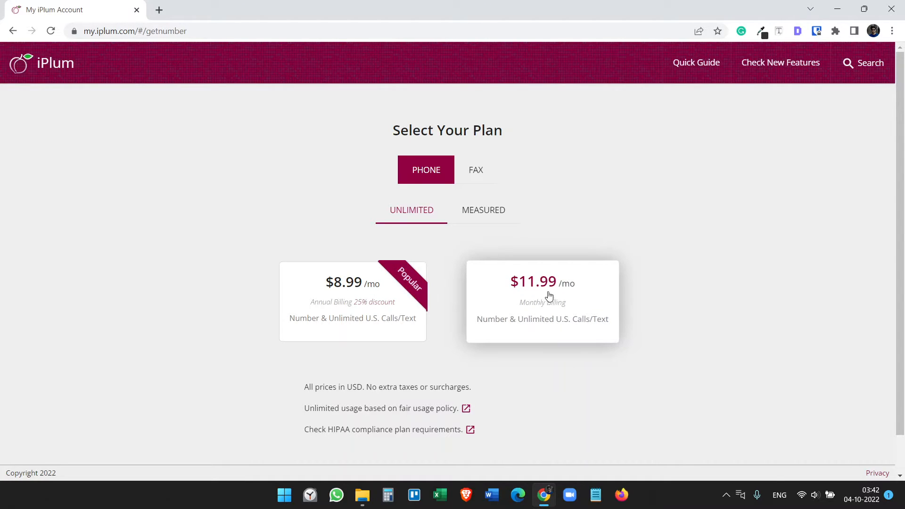
pyautogui.click(484, 209)
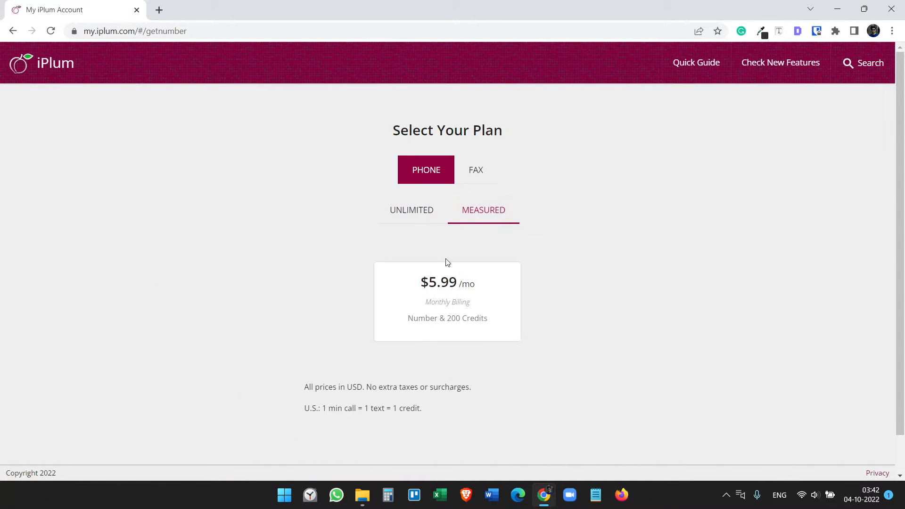
pyautogui.moveTo(537, 230)
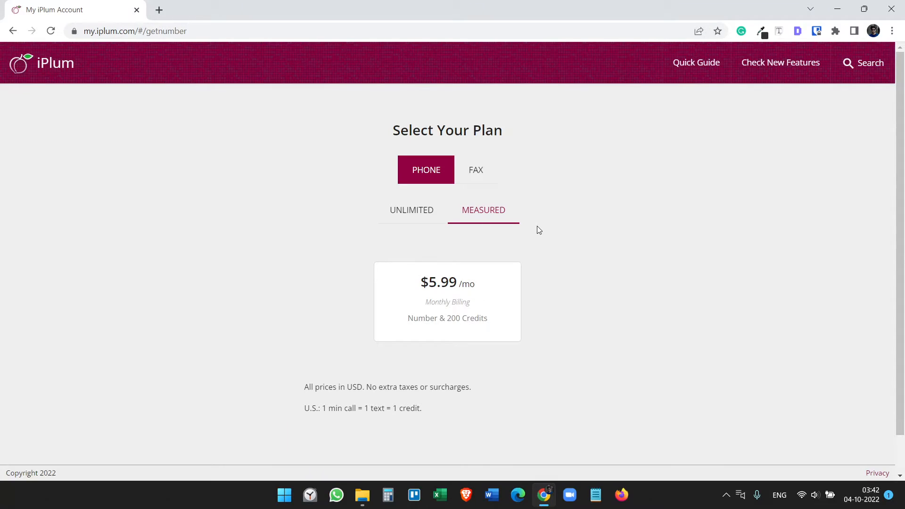
pyautogui.moveTo(571, 295)
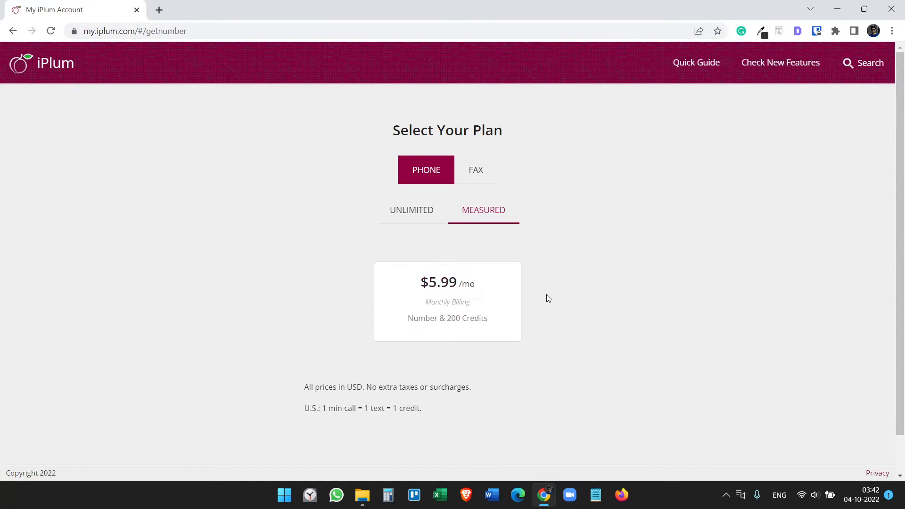
pyautogui.moveTo(544, 301)
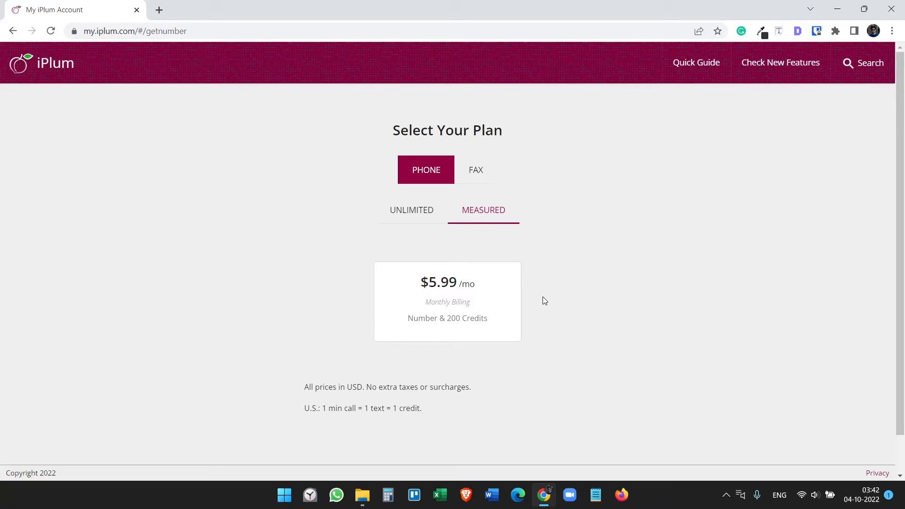
pyautogui.moveTo(494, 232)
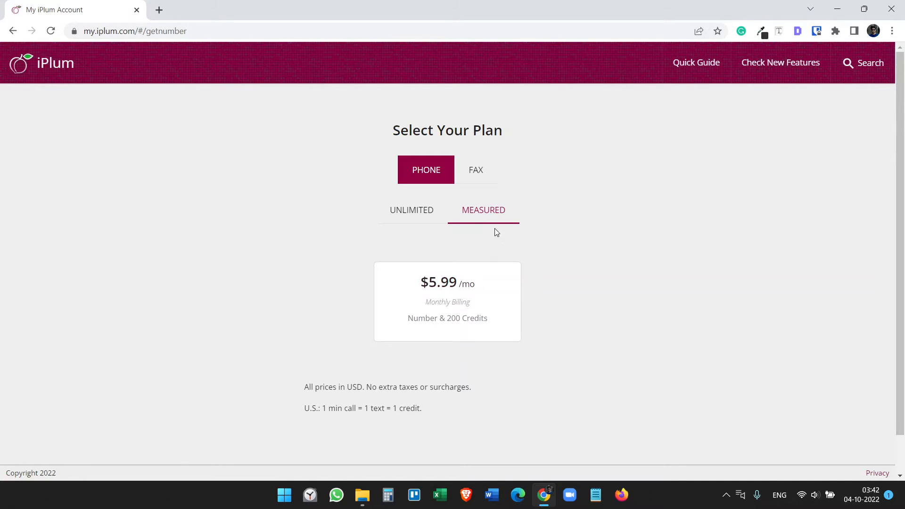
pyautogui.moveTo(483, 332)
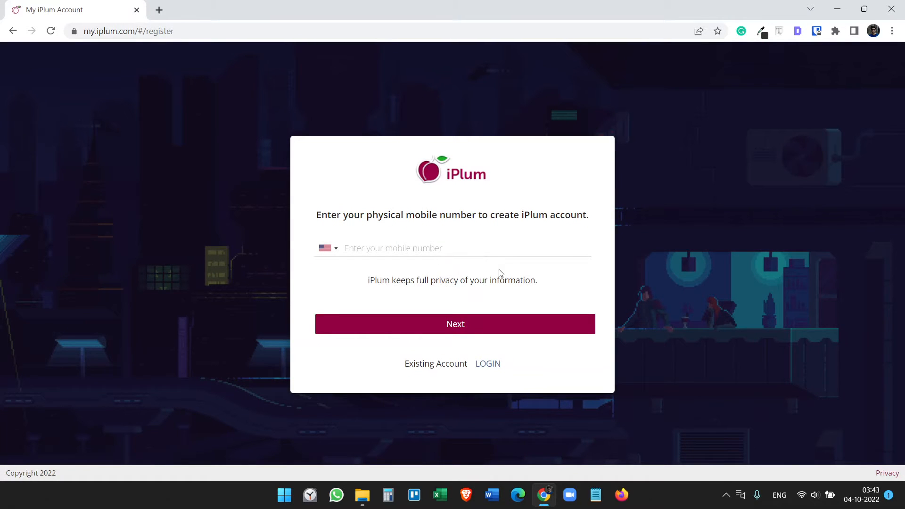
# Enter the mobile number and pick its country code from the list
pyautogui.click(328, 248)
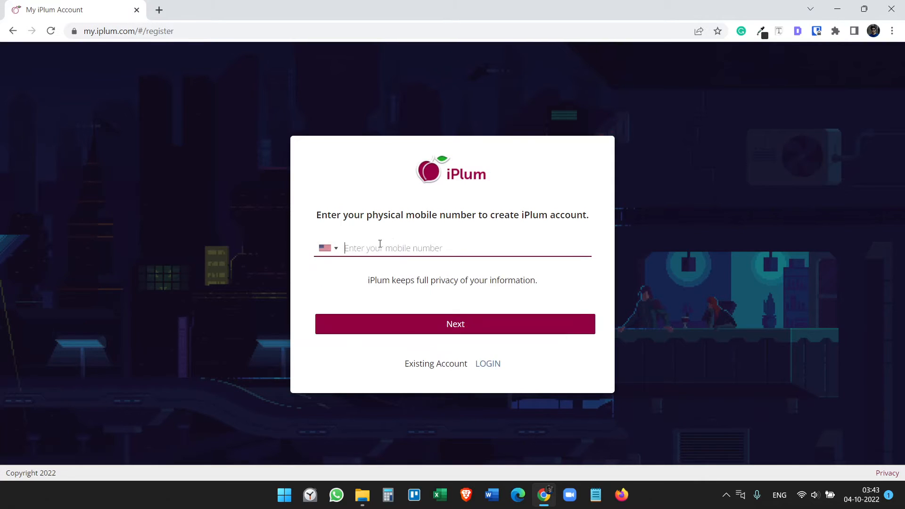
pyautogui.click(328, 247)
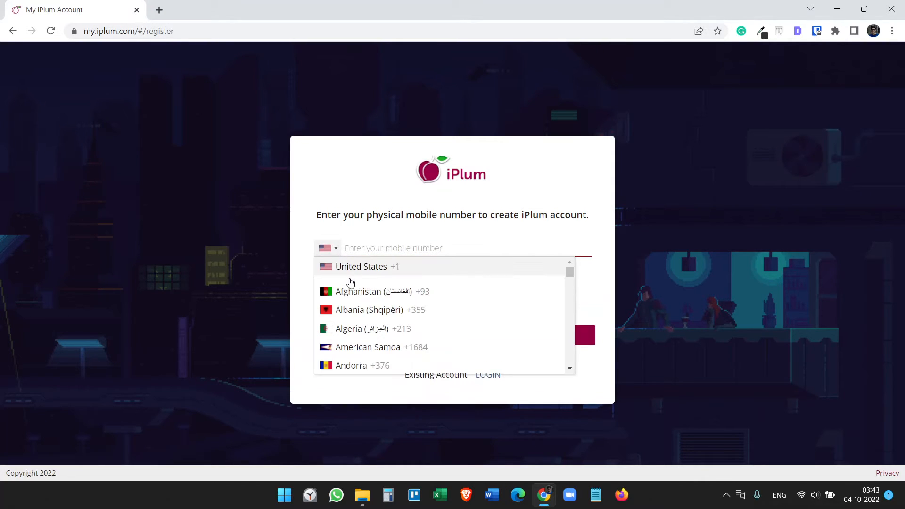
pyautogui.scroll(-3)
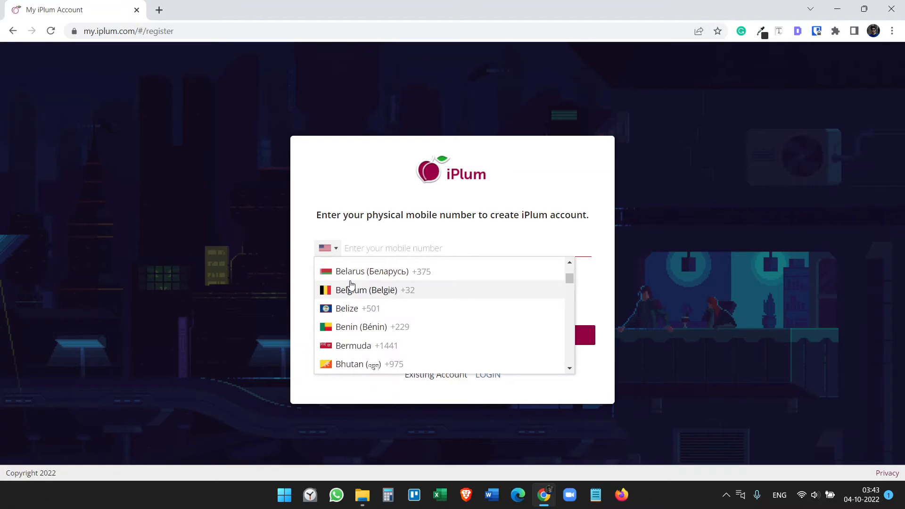
pyautogui.scroll(-3)
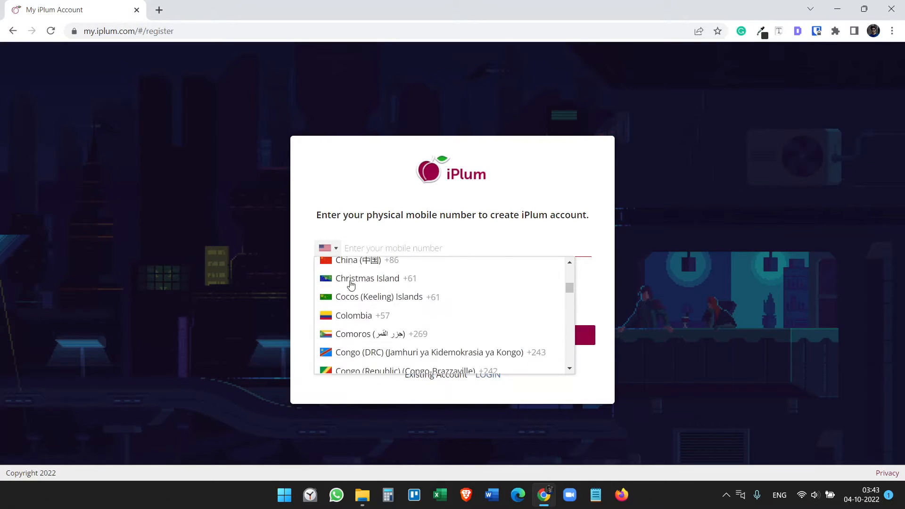
pyautogui.scroll(-3)
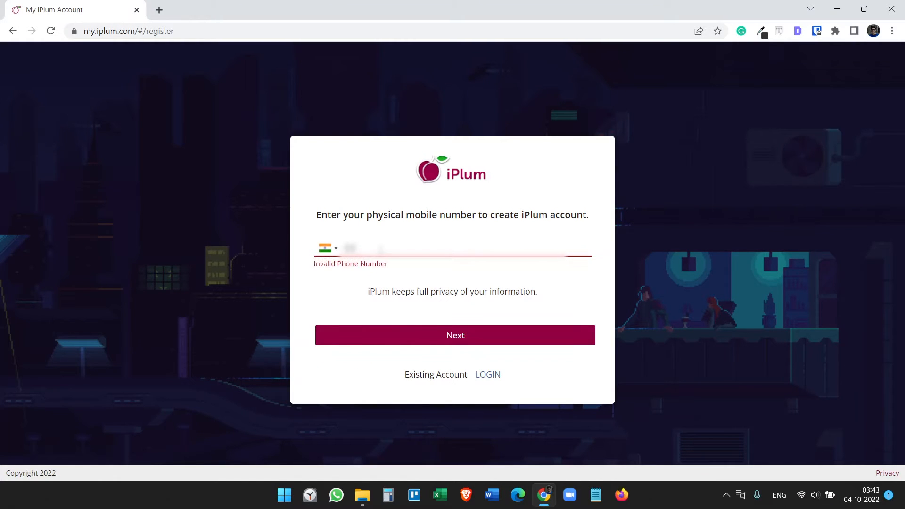
# Verify the mobile number with the received code and complete Setup Account registration
pyautogui.click(455, 335)
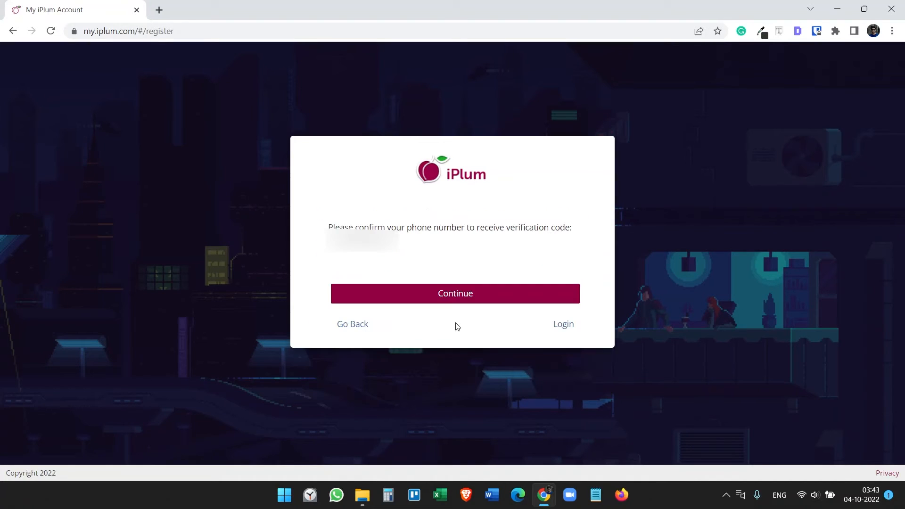
pyautogui.moveTo(322, 271)
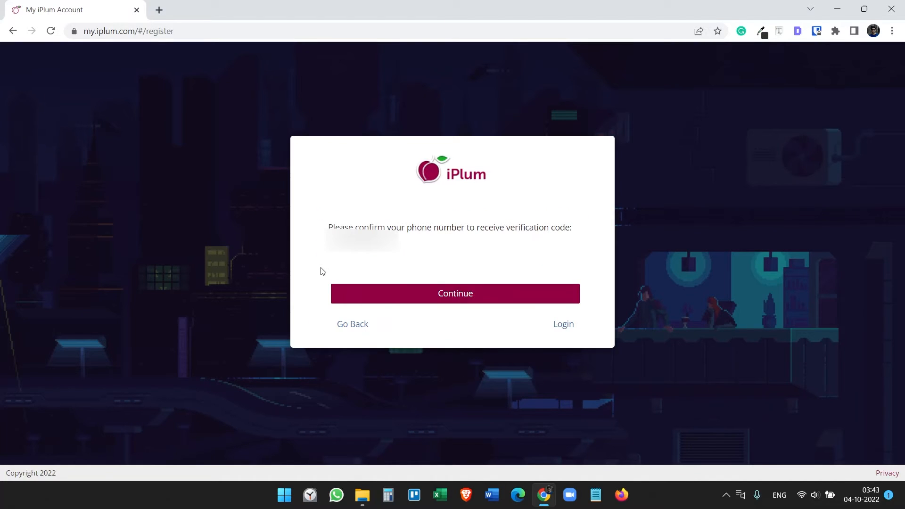
pyautogui.click(455, 293)
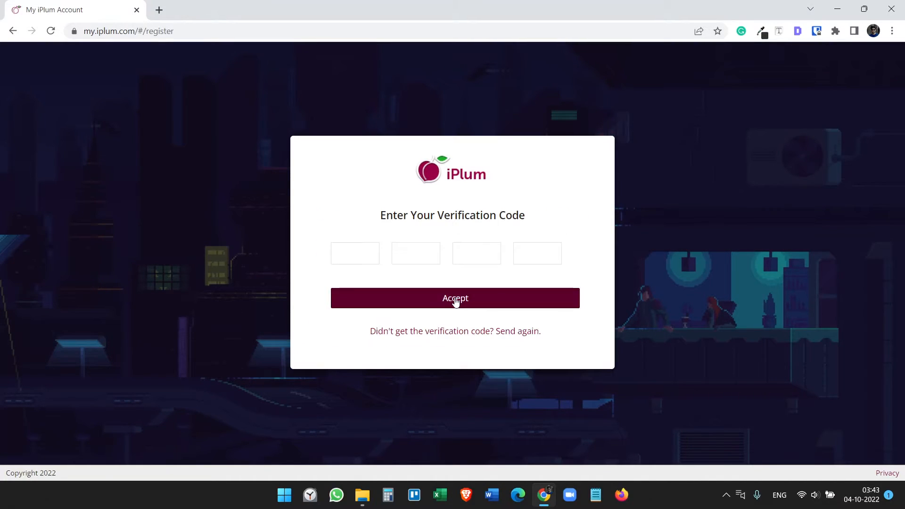
pyautogui.moveTo(452, 104)
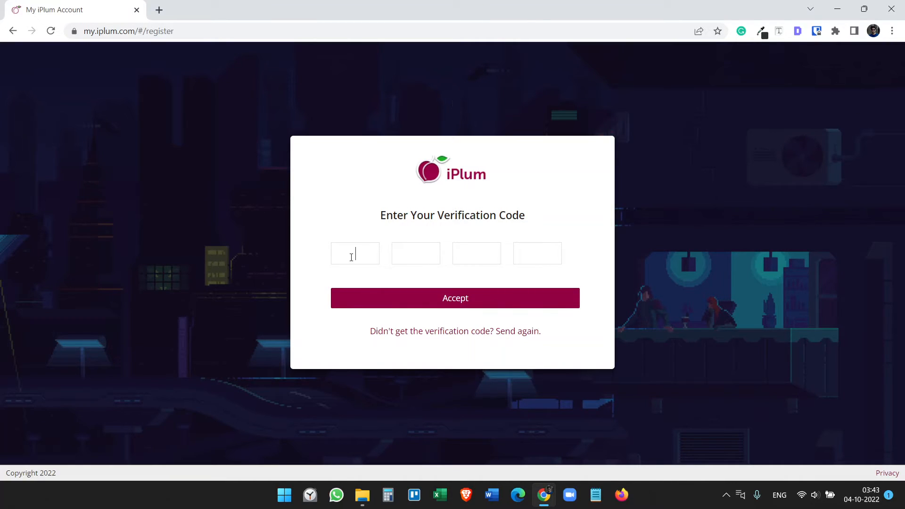
pyautogui.write('6')
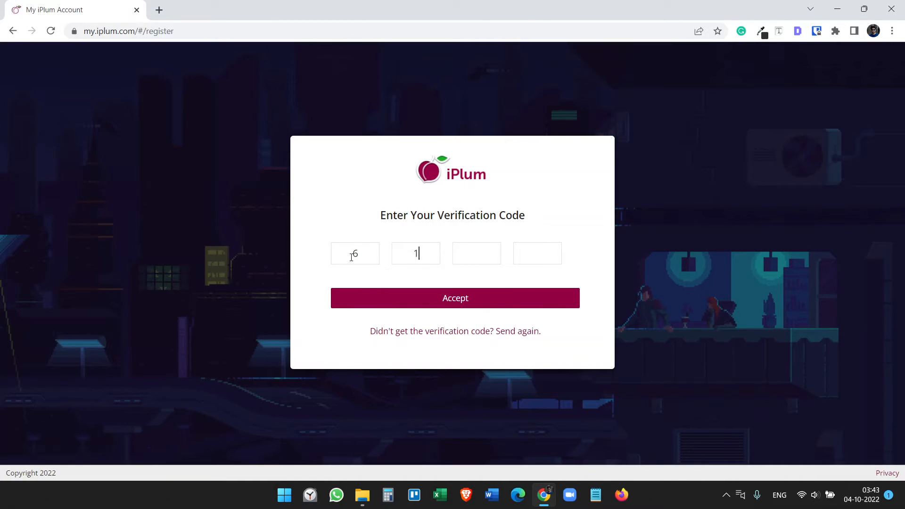
pyautogui.click(456, 298)
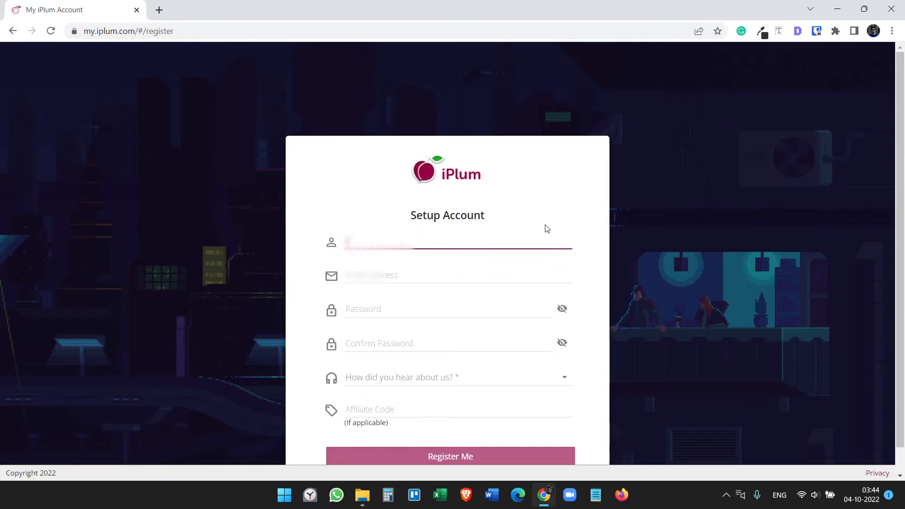
pyautogui.click(456, 275)
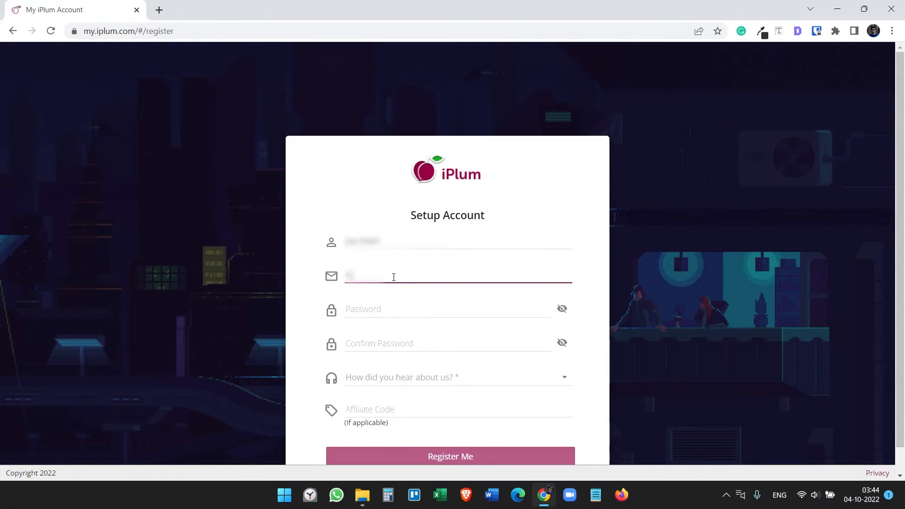
pyautogui.click(450, 377)
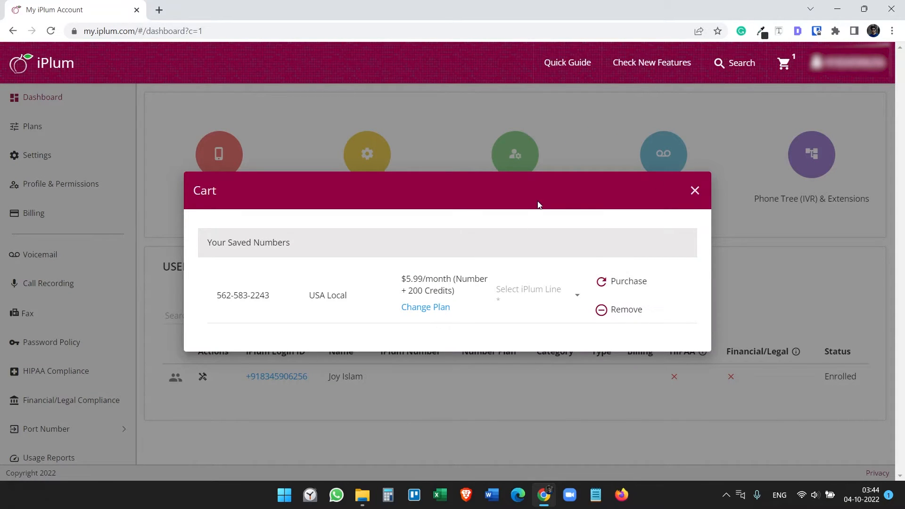
pyautogui.moveTo(499, 316)
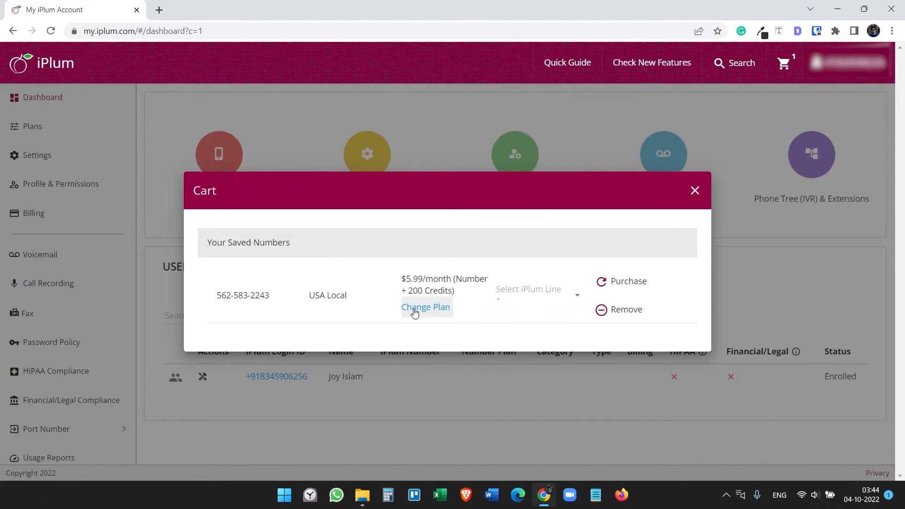
pyautogui.moveTo(442, 320)
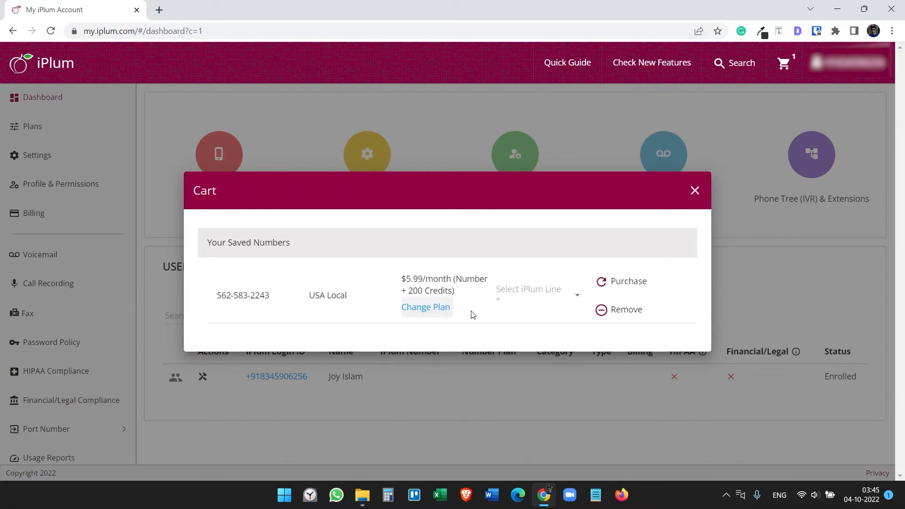
pyautogui.moveTo(475, 333)
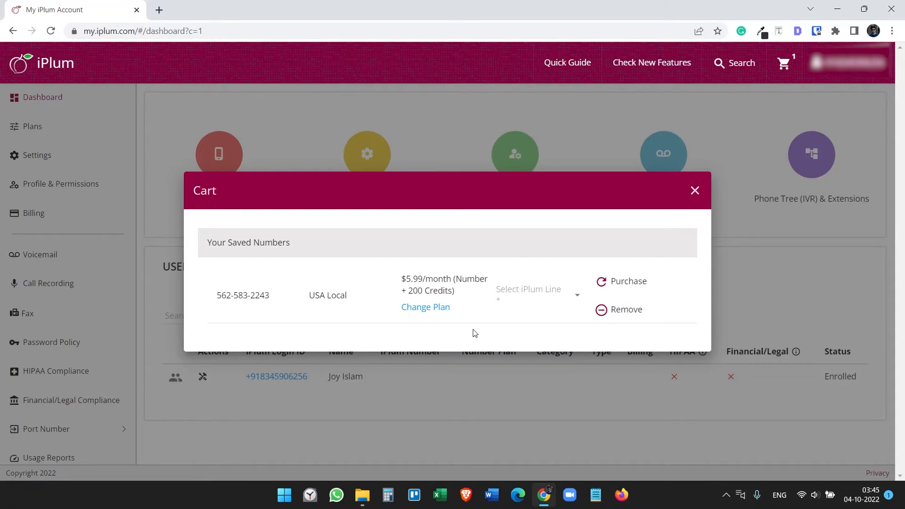
pyautogui.moveTo(482, 326)
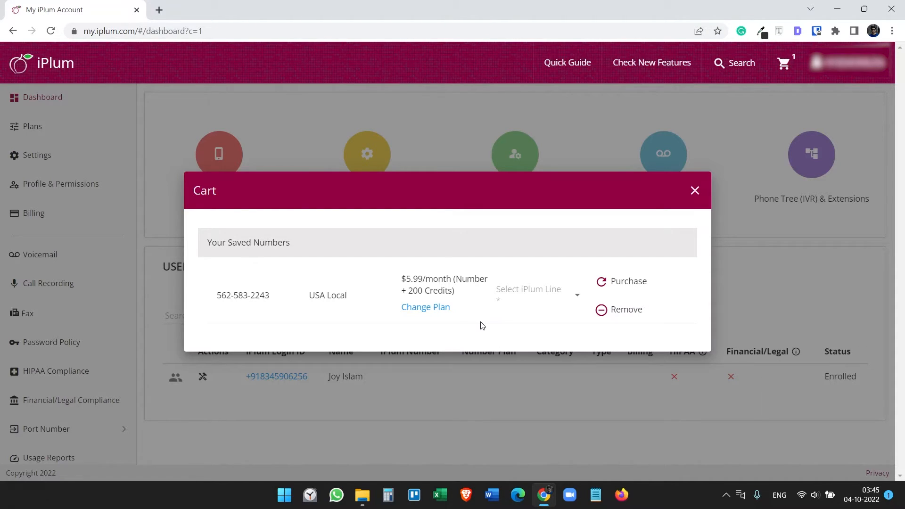
pyautogui.moveTo(442, 322)
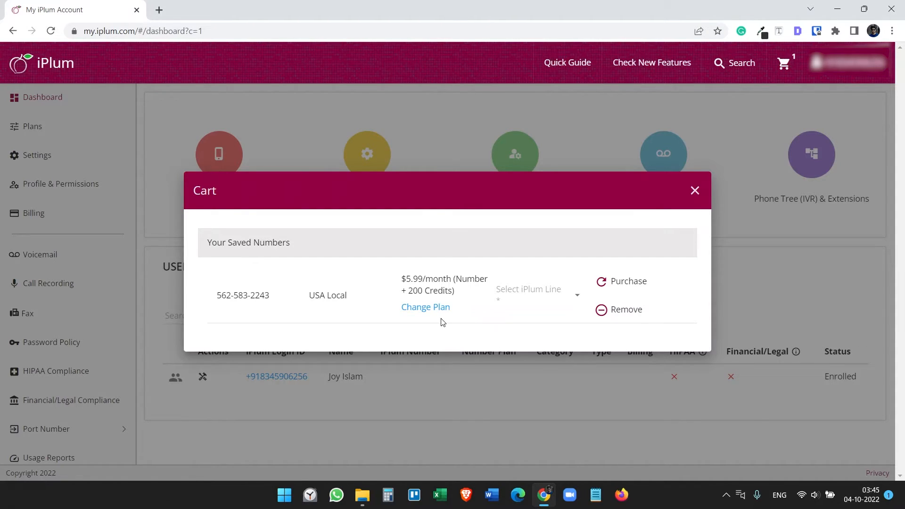
pyautogui.click(621, 281)
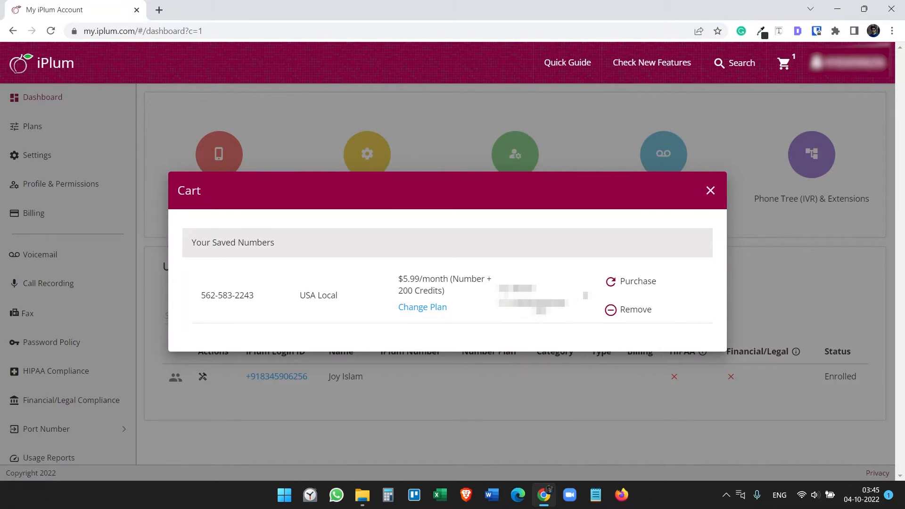
pyautogui.click(638, 281)
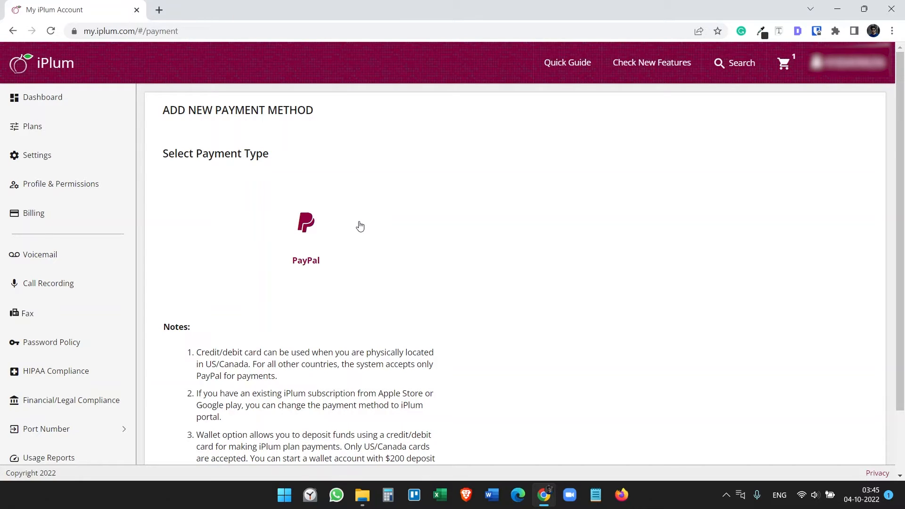
# Choose PayPal and approve the iPlum payment on PayPal Checkout
pyautogui.click(305, 231)
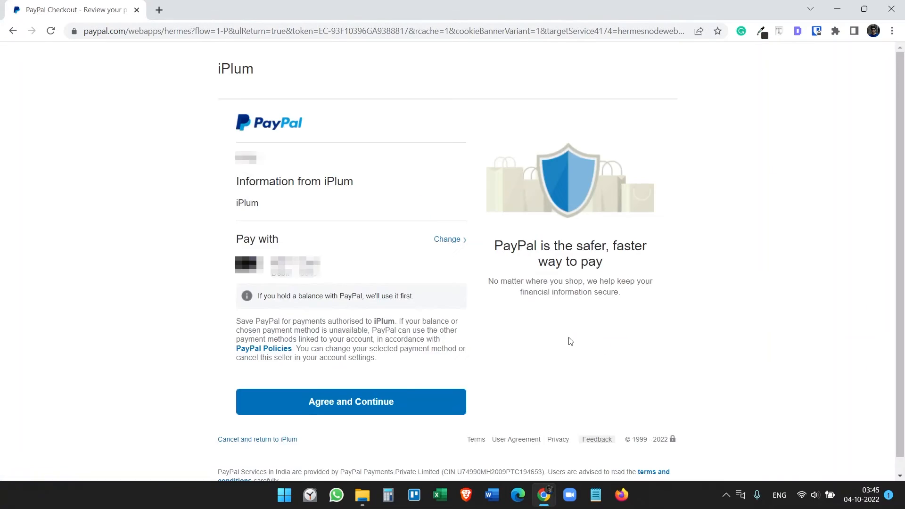
pyautogui.click(350, 401)
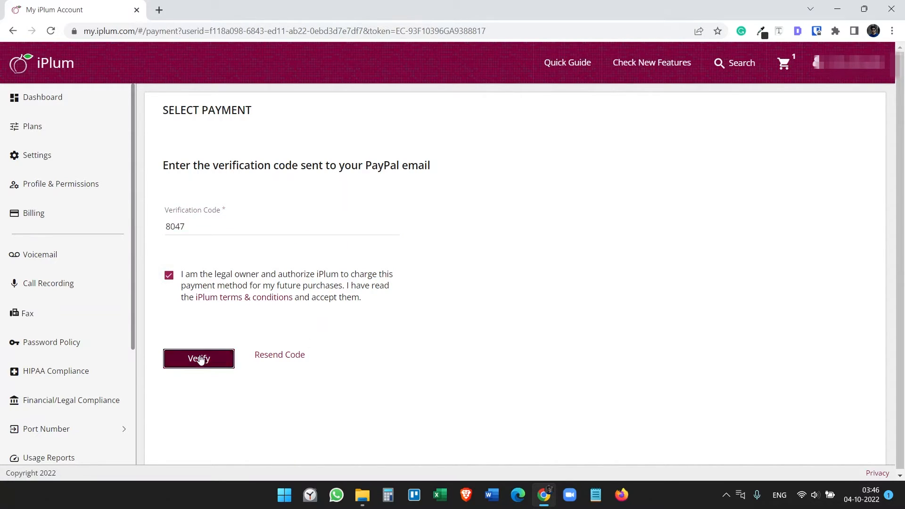
# Pay the $5.99 charge with the verified PayPal method and decline the compliance add-on
pyautogui.click(198, 359)
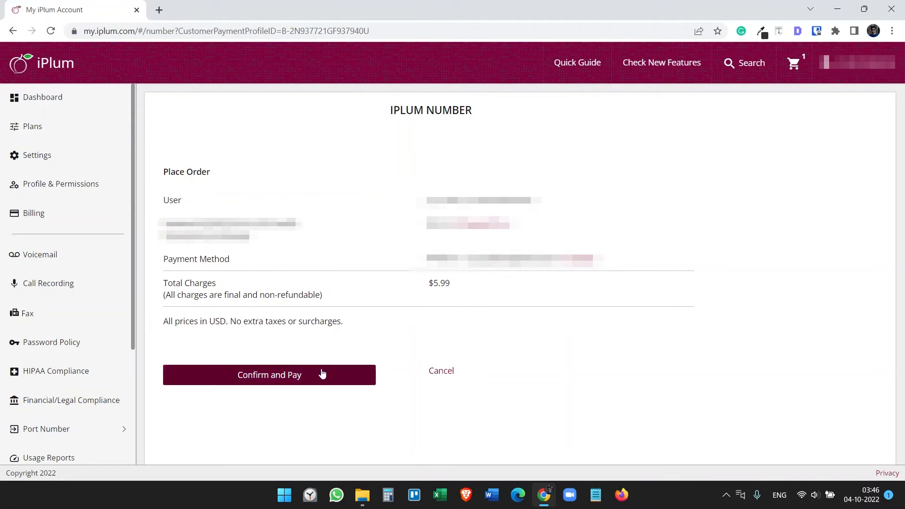
pyautogui.click(269, 375)
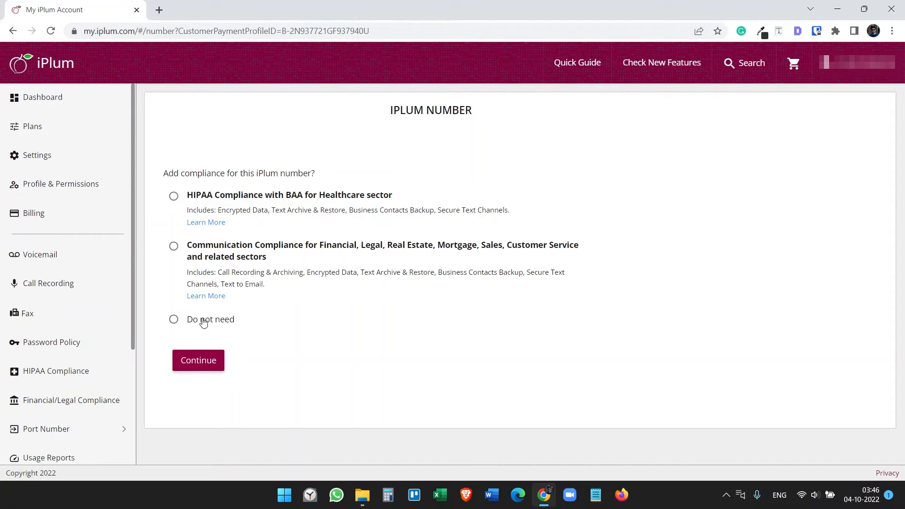
pyautogui.click(198, 360)
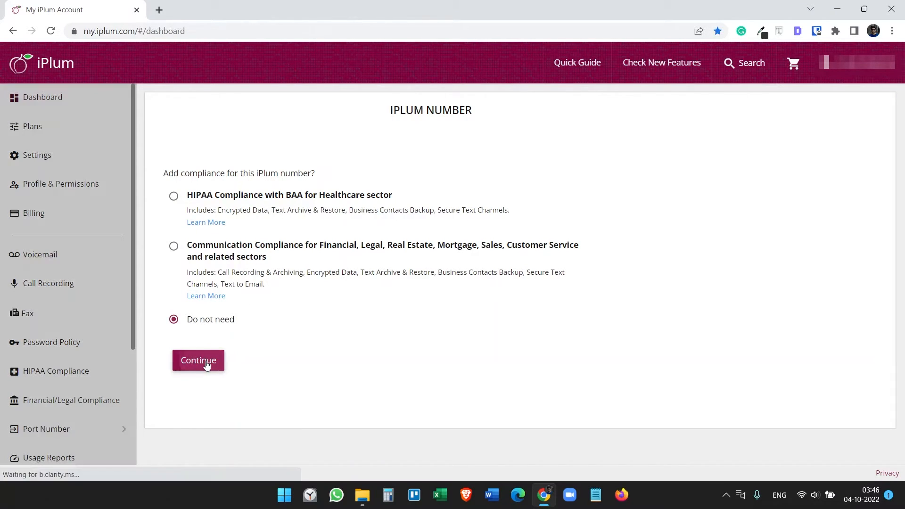
pyautogui.click(198, 360)
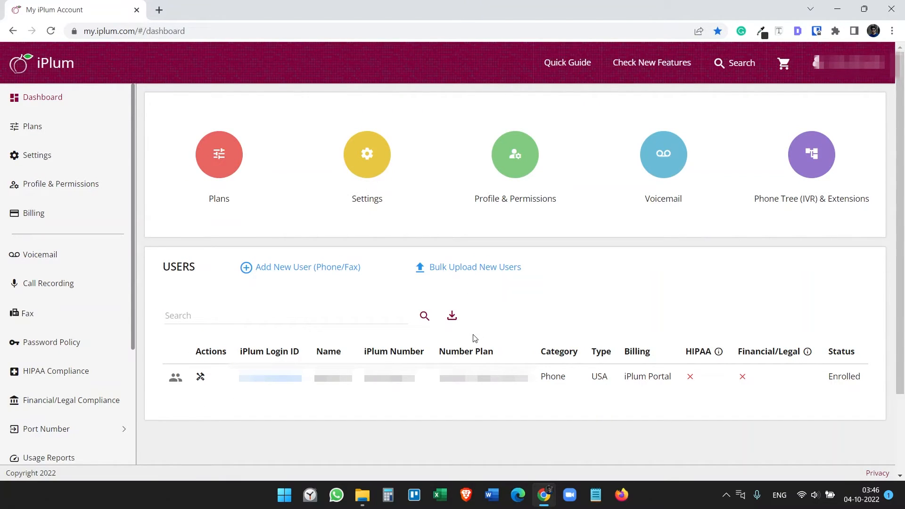
pyautogui.moveTo(608, 342)
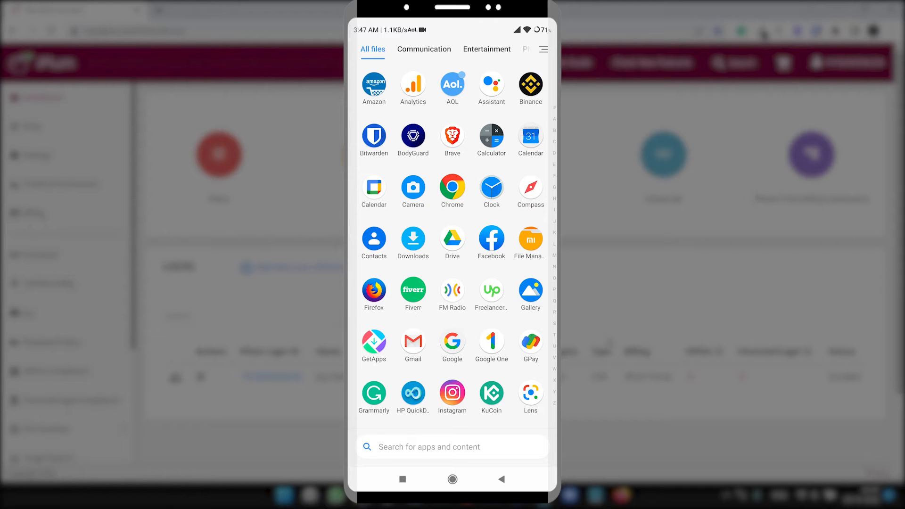
# Install Phone Number App: iPlum from Google Play and launch it
pyautogui.scroll(-3)
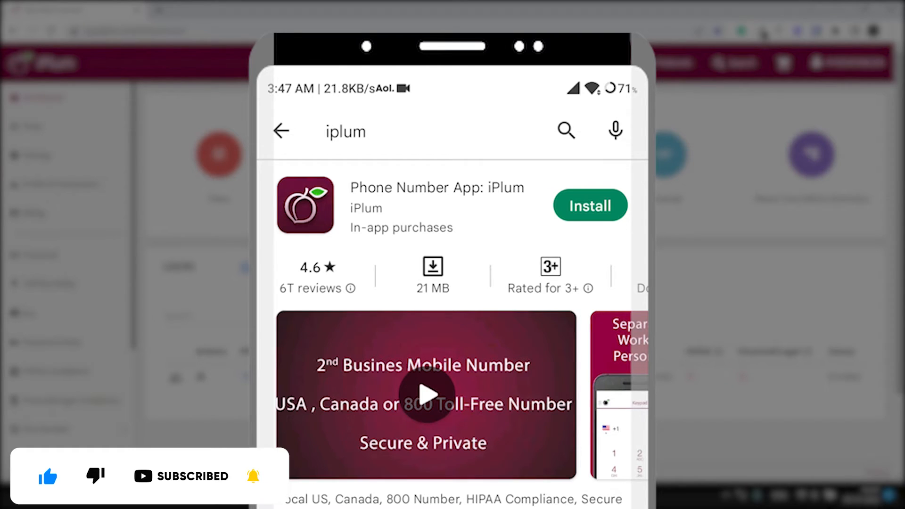
pyautogui.click(589, 206)
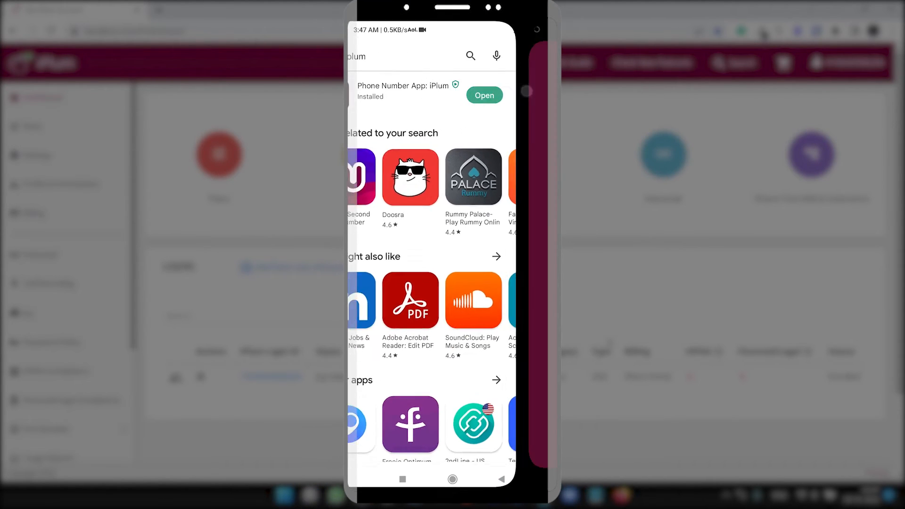
pyautogui.click(484, 95)
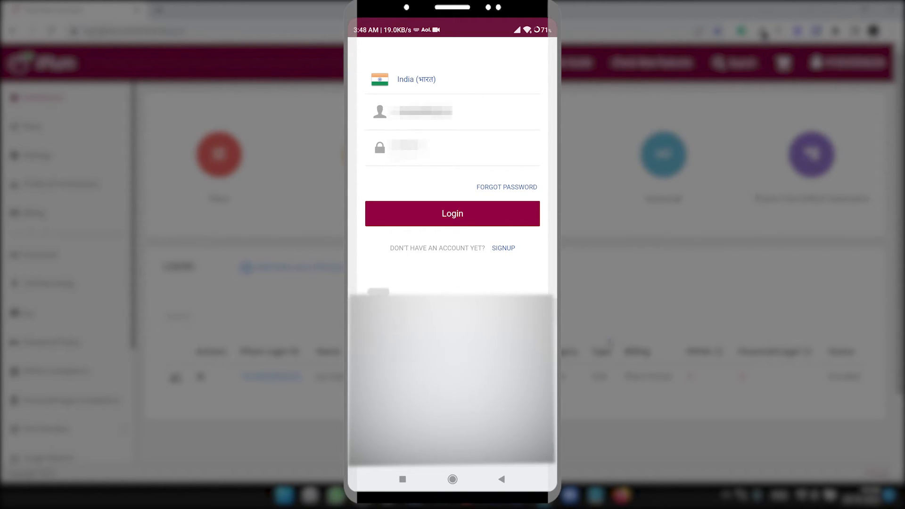
# Log in and list the phone's Device contacts after allowing contact access
pyautogui.click(452, 213)
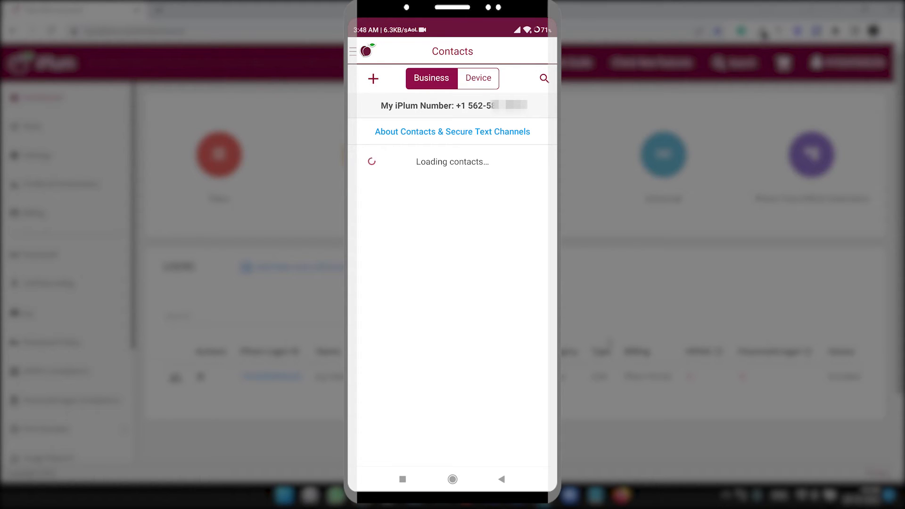
pyautogui.click(478, 78)
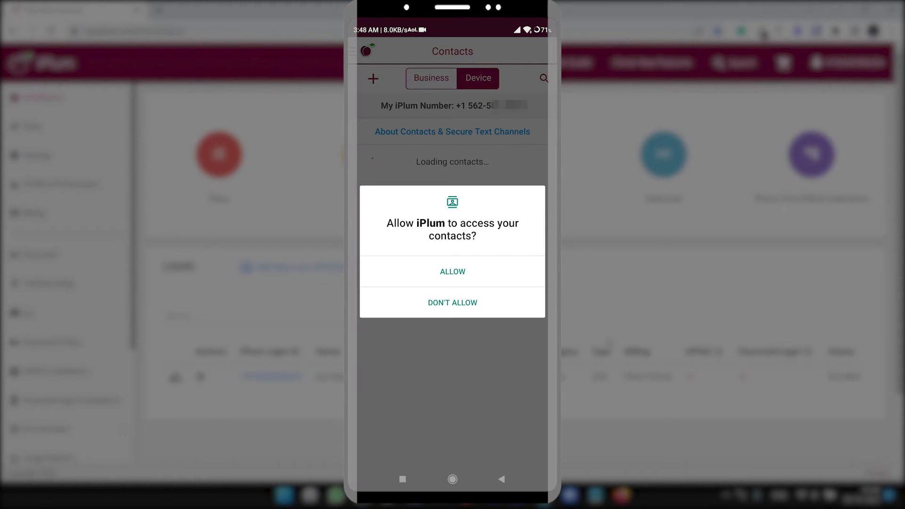
pyautogui.click(452, 272)
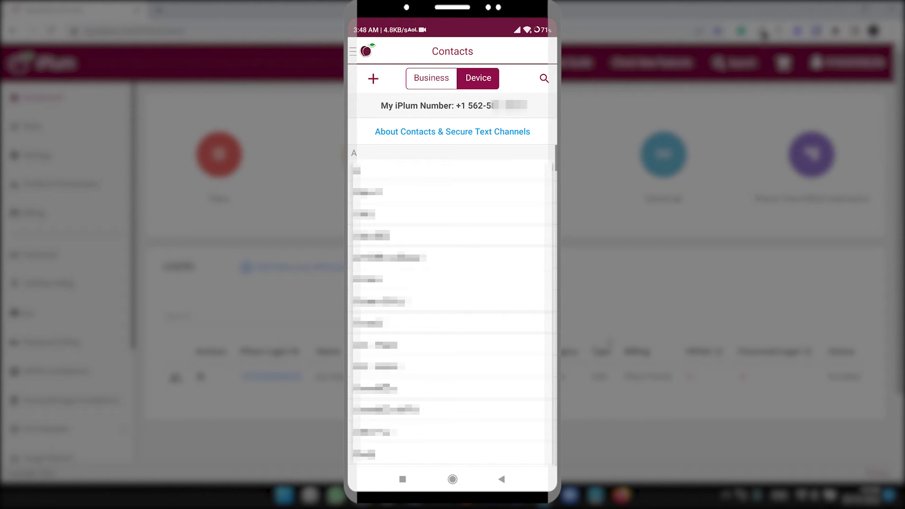
pyautogui.click(353, 51)
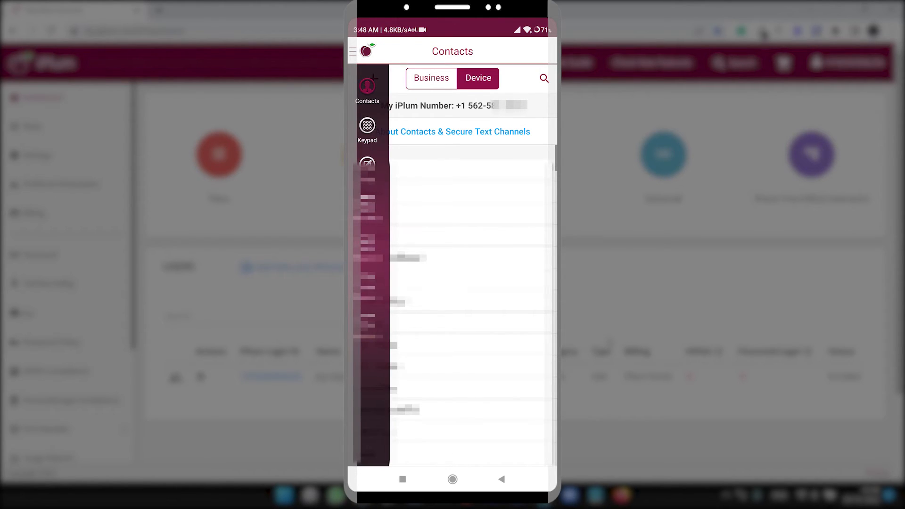
# Open the keypad and scroll through the dialler's country code list
pyautogui.click(368, 130)
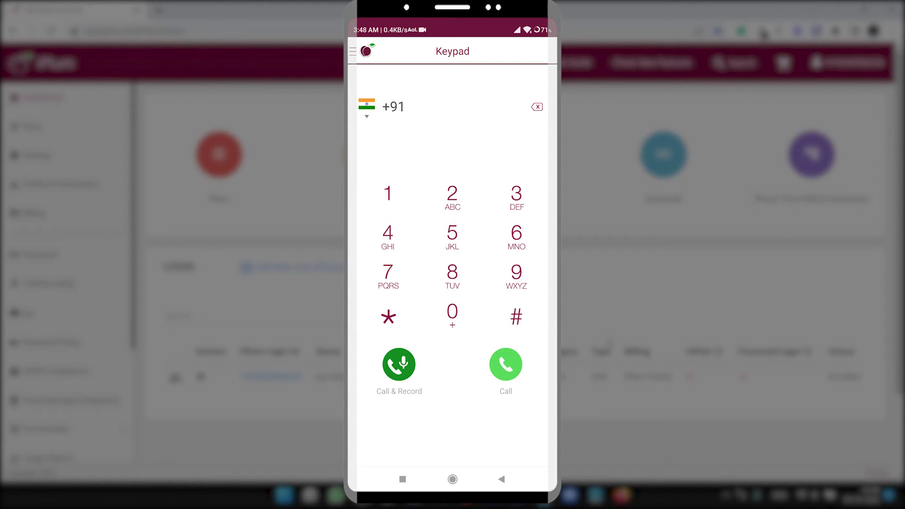
pyautogui.click(367, 107)
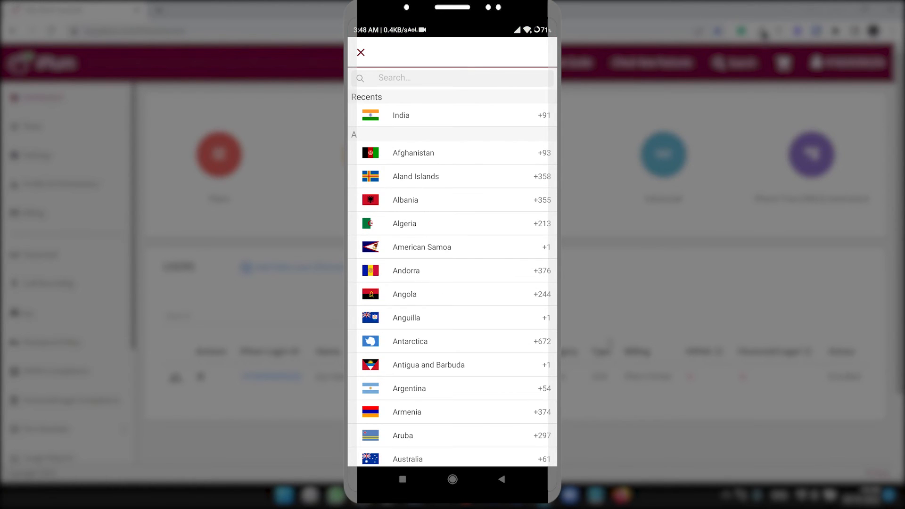
pyautogui.scroll(-3)
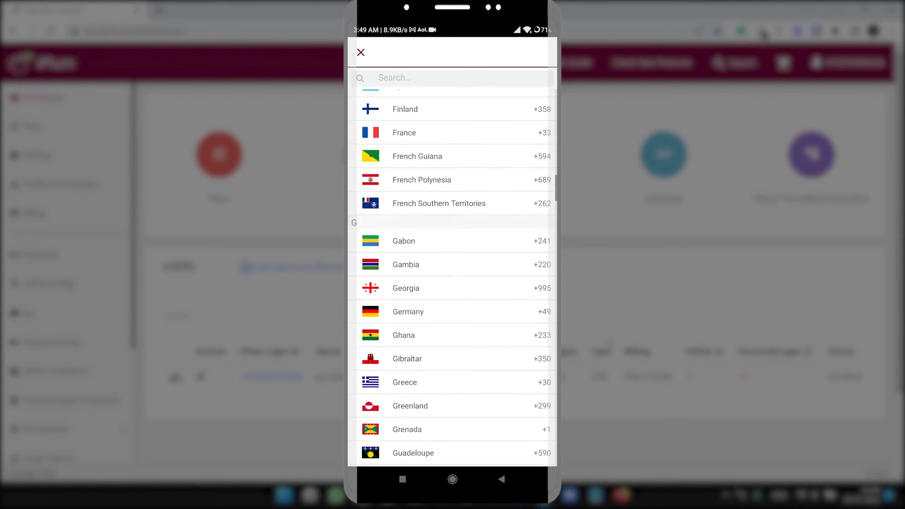
pyautogui.scroll(-3)
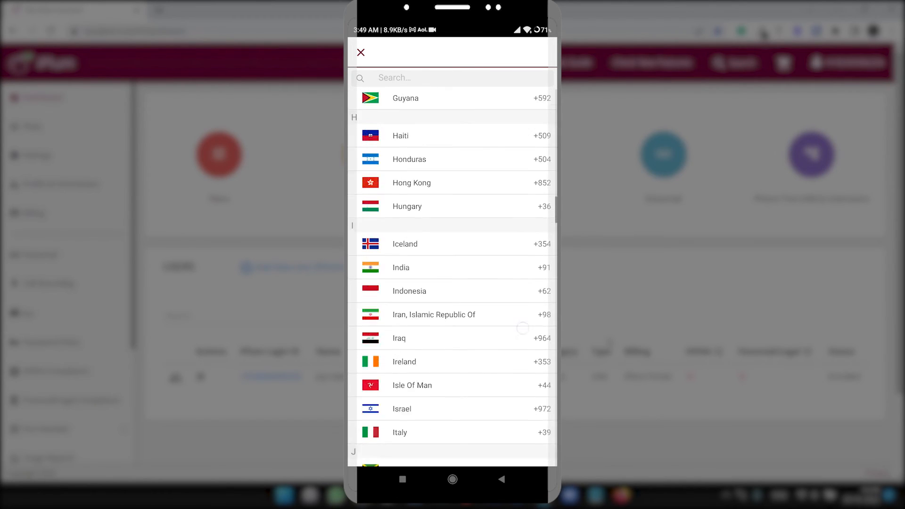
pyautogui.scroll(-3)
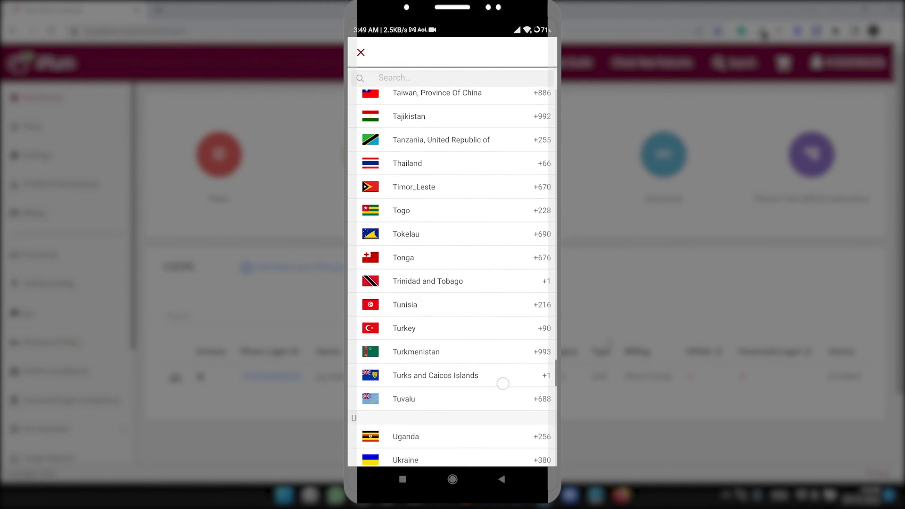
pyautogui.scroll(-3)
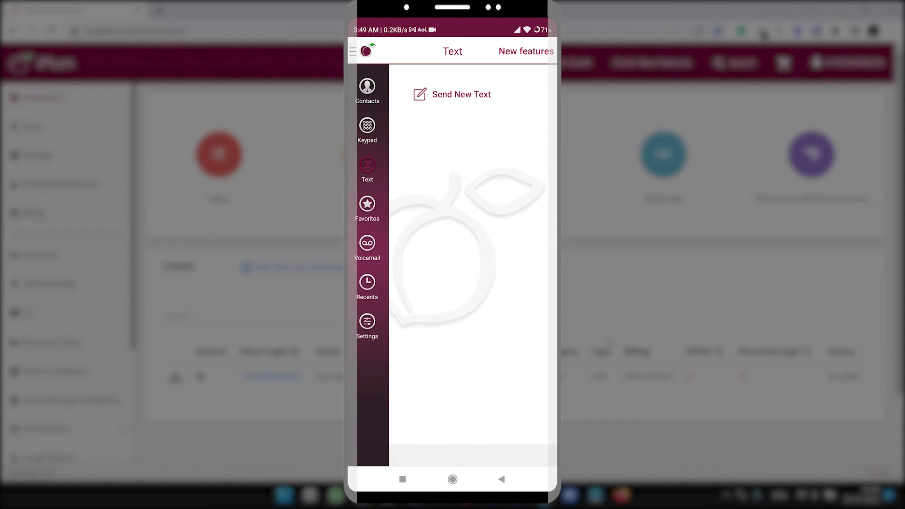
# Check the My iPlum Account details in Settings, then return to the keypad
pyautogui.click(367, 323)
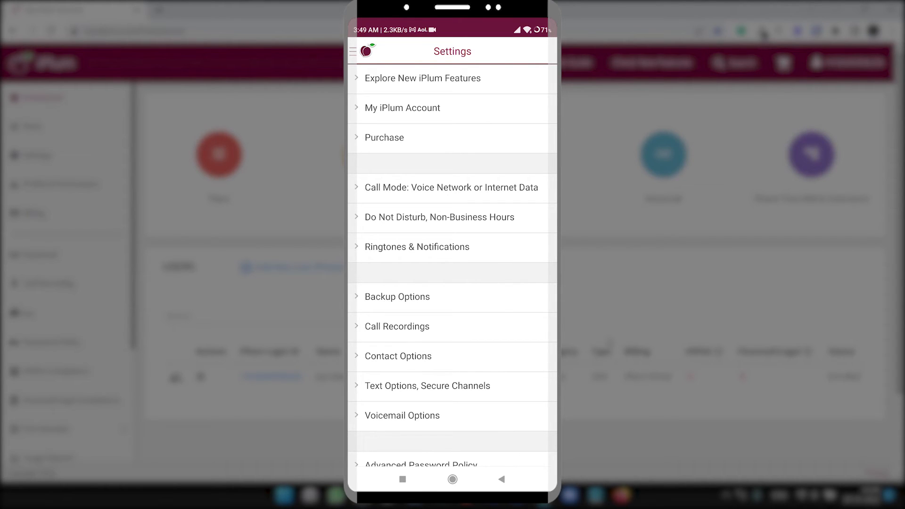
pyautogui.click(402, 108)
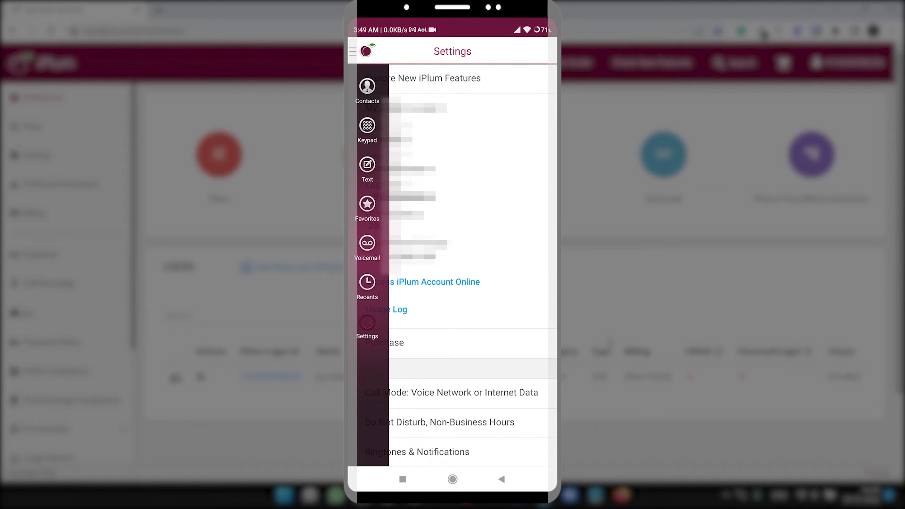
pyautogui.click(367, 127)
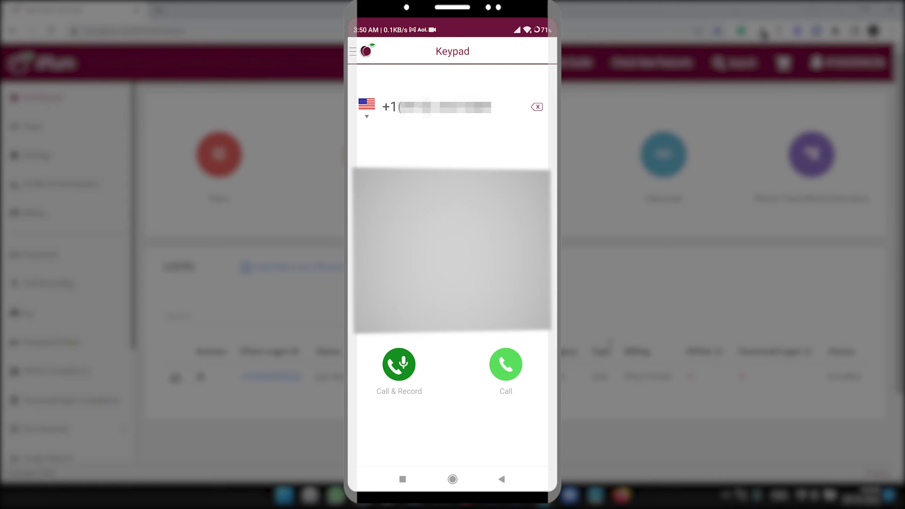
# Place a Call & Record test call, allowing audio recording only this time, then hang up
pyautogui.click(398, 364)
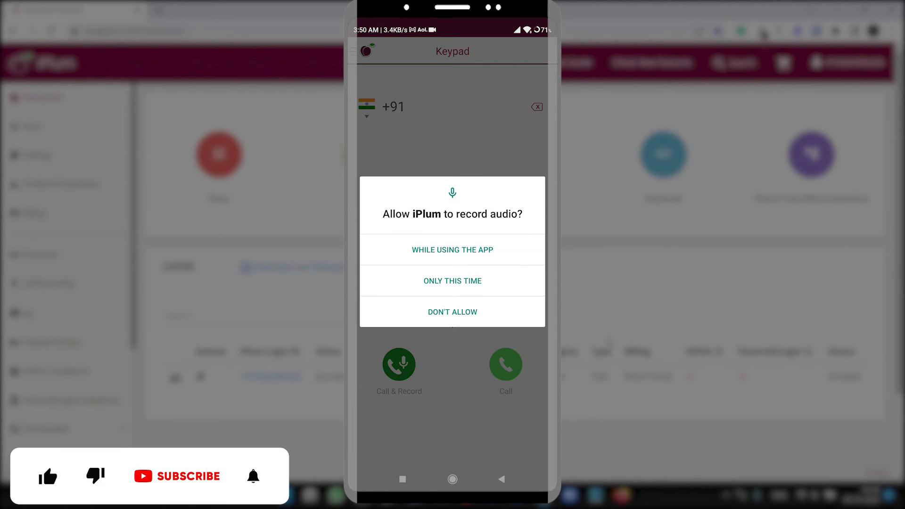
pyautogui.click(452, 249)
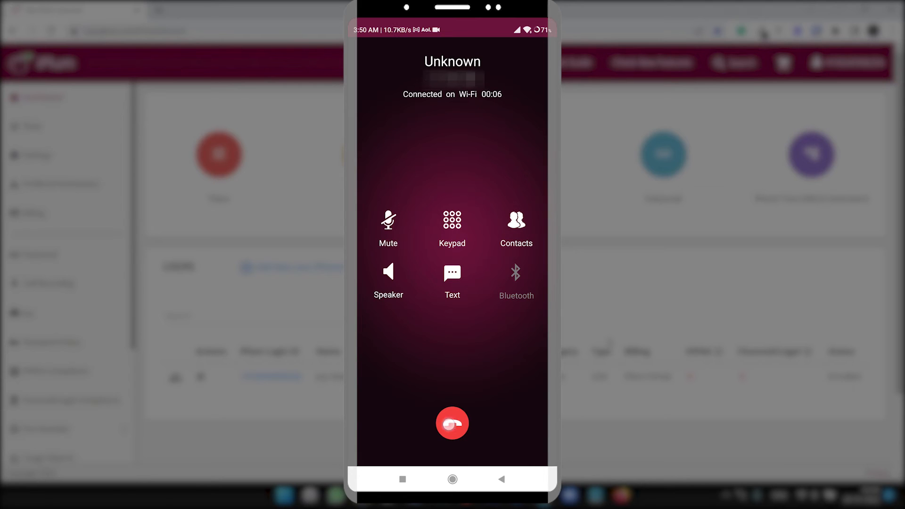
pyautogui.click(453, 226)
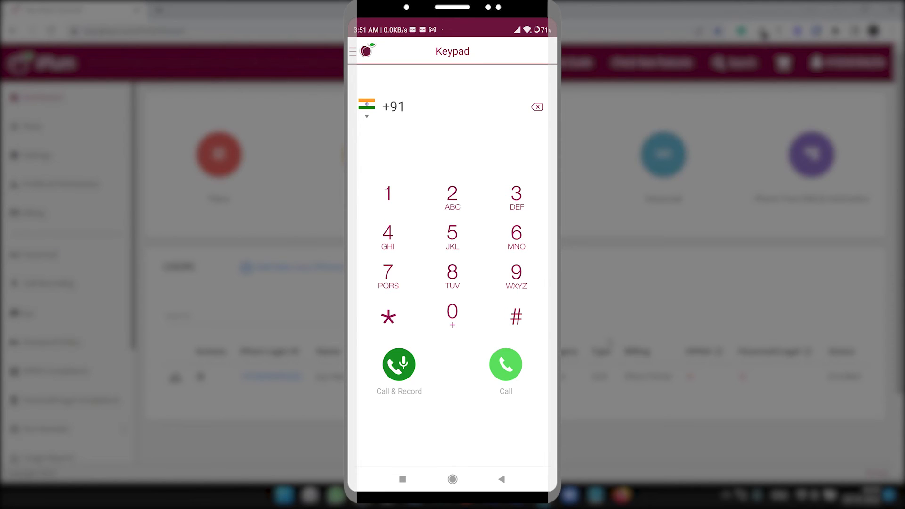
# View Contacts, then scroll the Settings account details showing 199 global credits
pyautogui.click(353, 51)
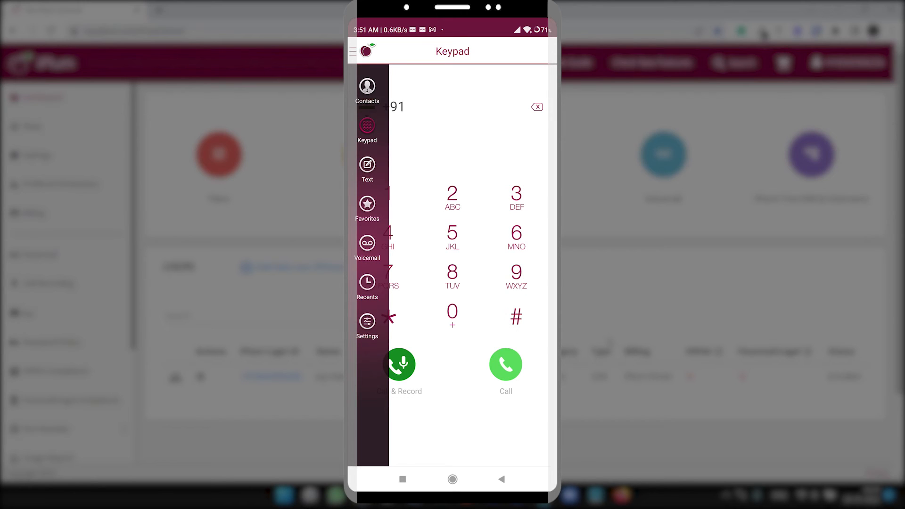
pyautogui.click(367, 89)
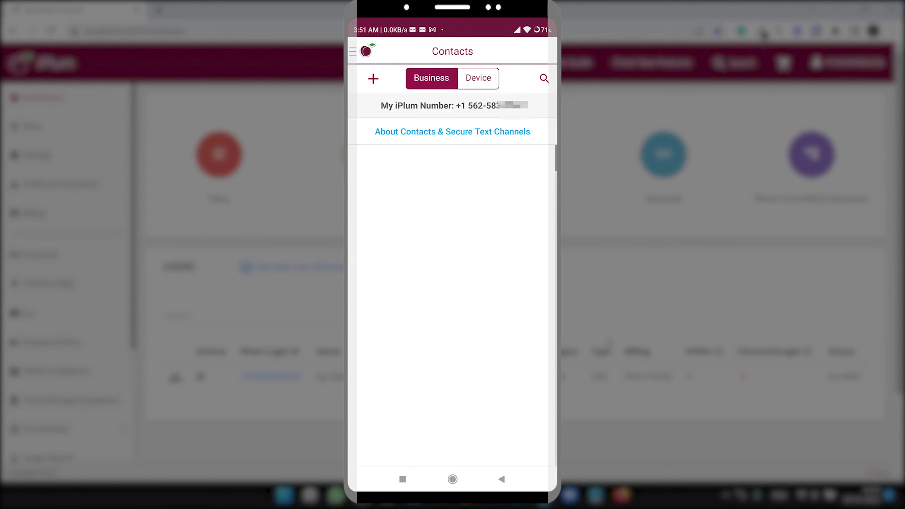
pyautogui.click(354, 51)
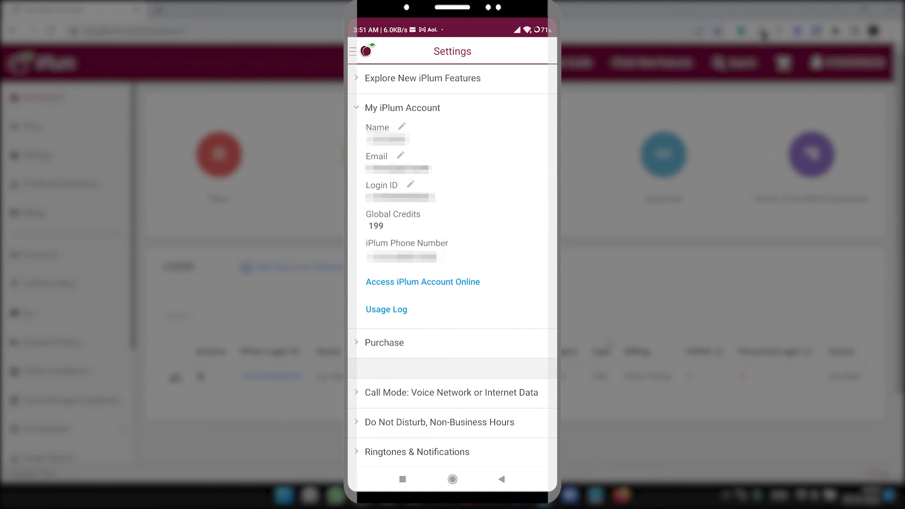
pyautogui.scroll(-3)
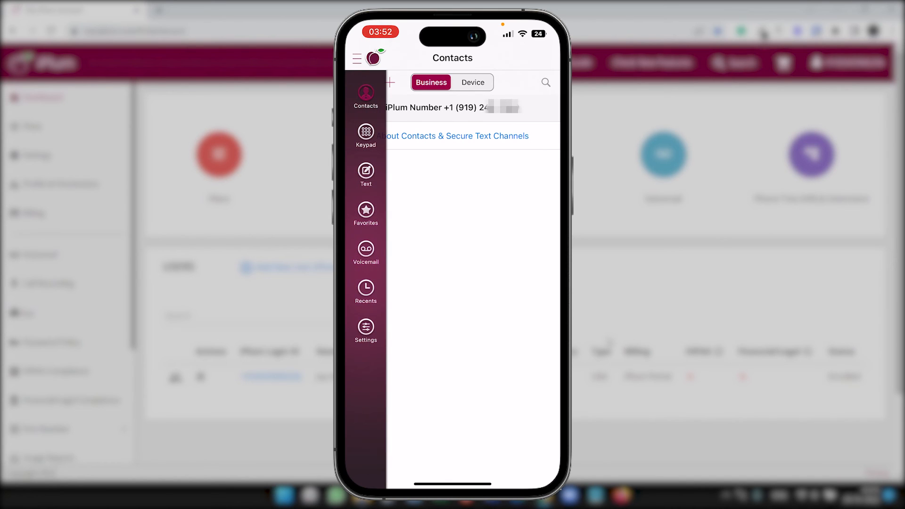
# Look over the iPhone app's Settings and Contacts via its side navigation menu
pyautogui.click(365, 329)
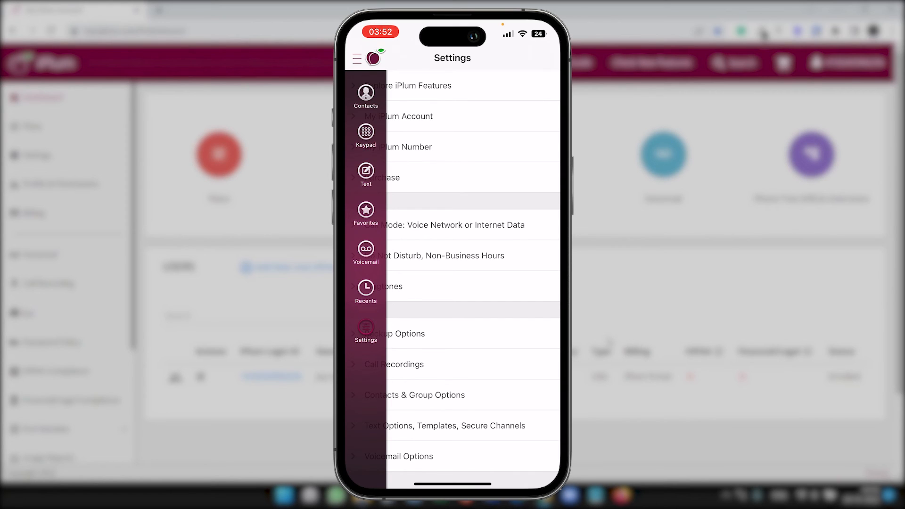
pyautogui.click(366, 95)
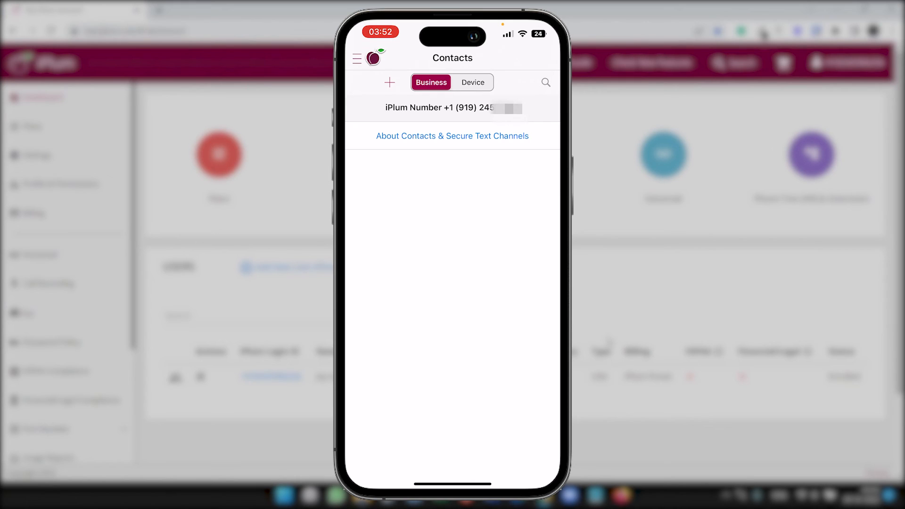
pyautogui.click(357, 58)
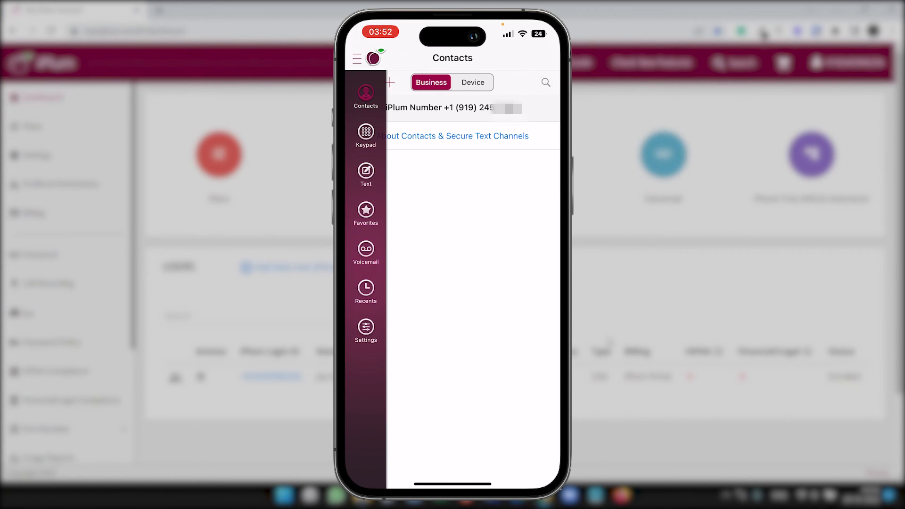
pyautogui.click(365, 331)
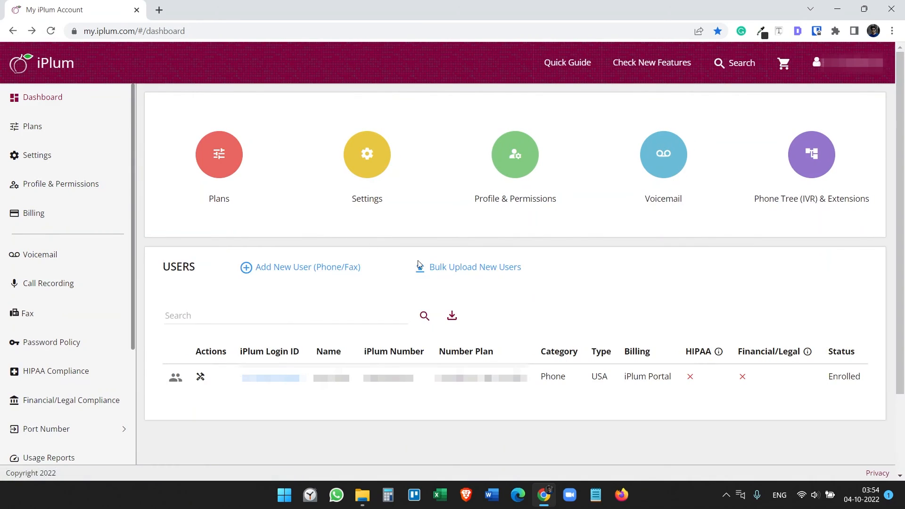
pyautogui.moveTo(558, 280)
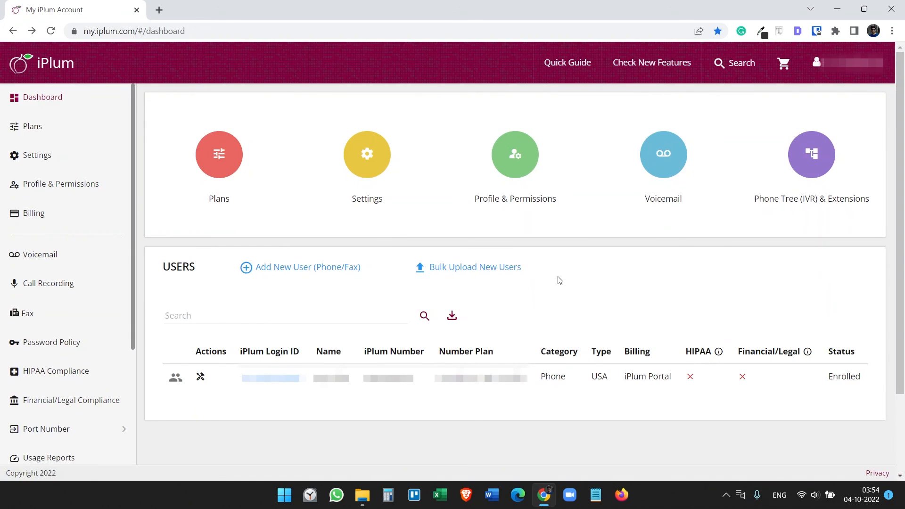
pyautogui.moveTo(48, 283)
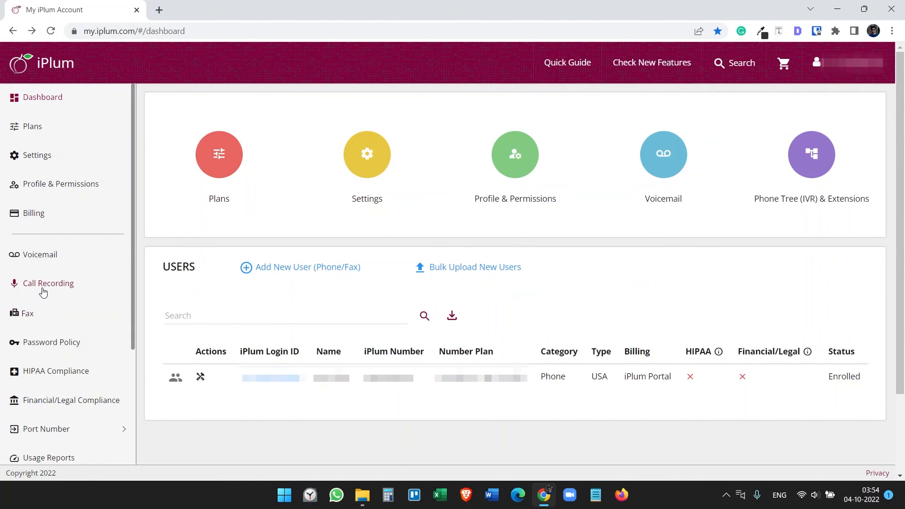
# Enable Call Recording to view the $4.99/month order, then leave it unpaid
pyautogui.click(48, 283)
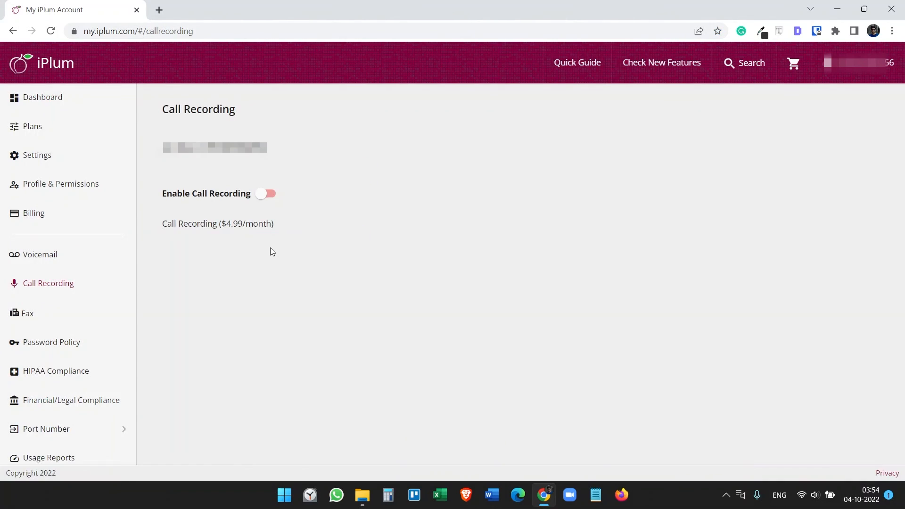
pyautogui.click(265, 193)
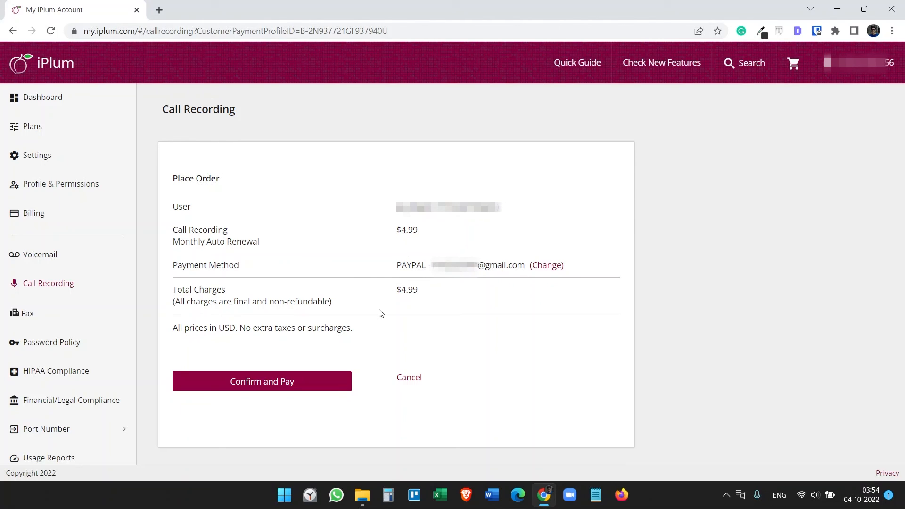
pyautogui.moveTo(378, 314)
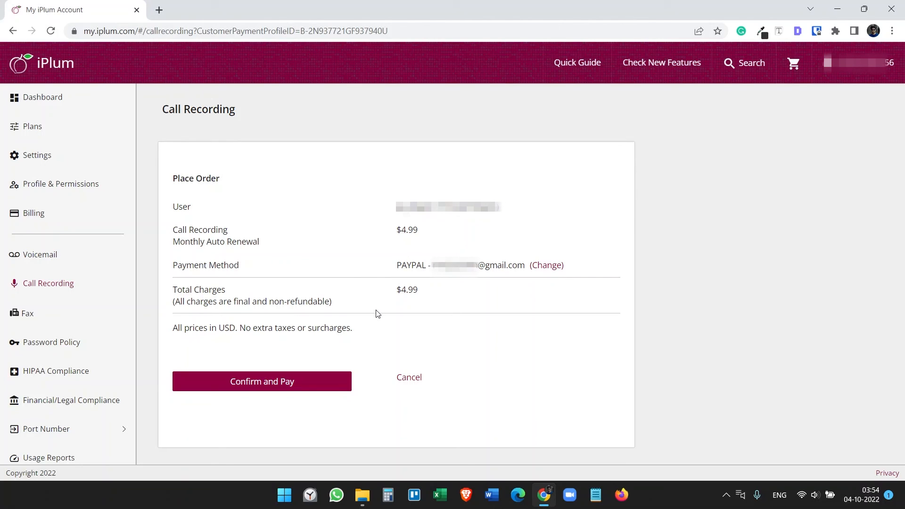
pyautogui.click(42, 97)
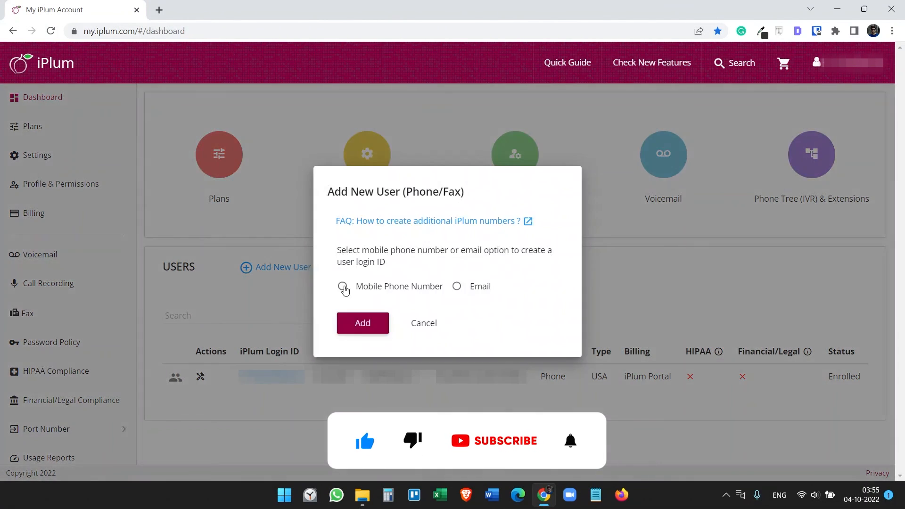
pyautogui.click(343, 286)
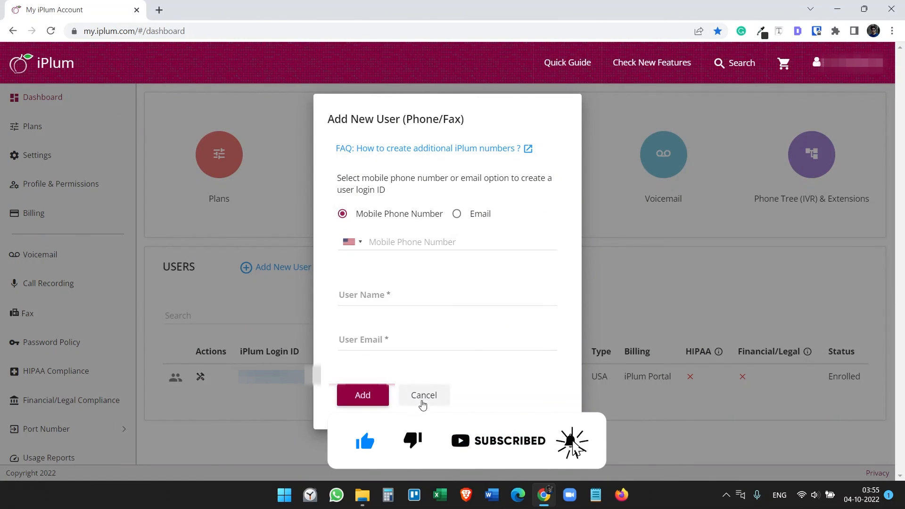
pyautogui.click(424, 395)
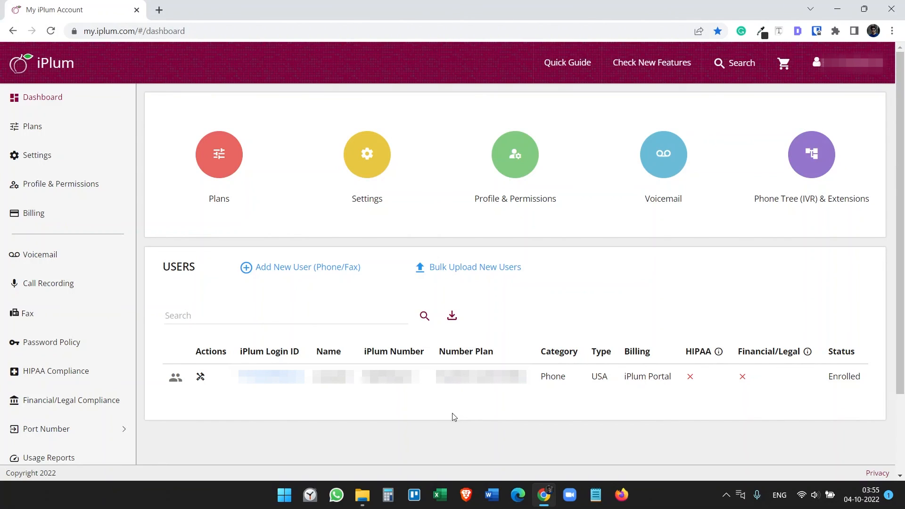
pyautogui.moveTo(138, 348)
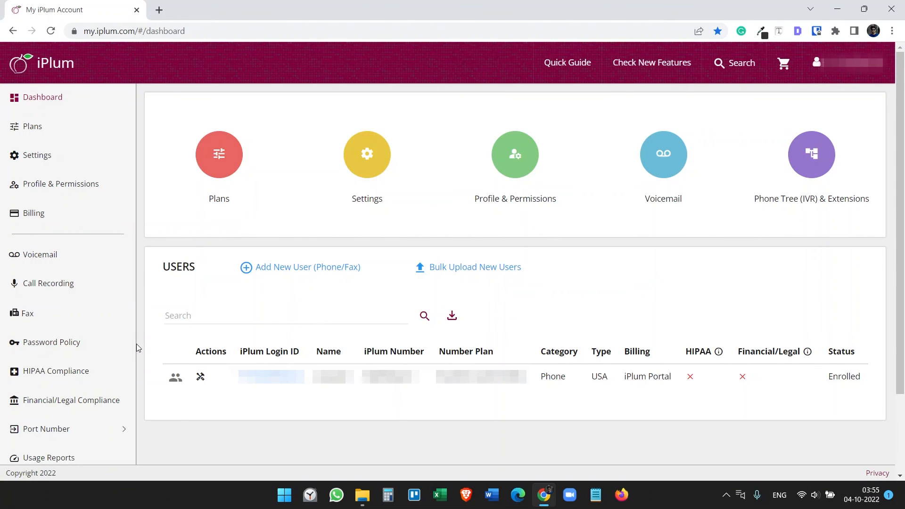
pyautogui.moveTo(41, 255)
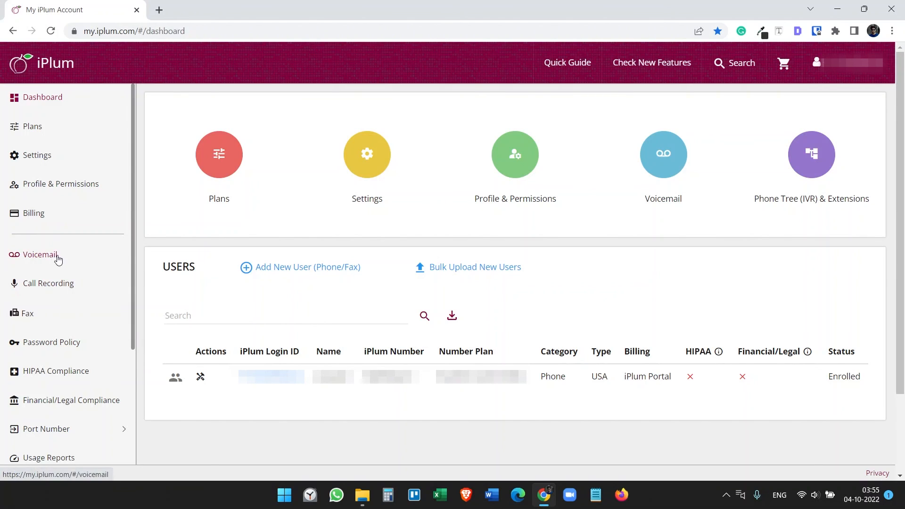
pyautogui.click(36, 154)
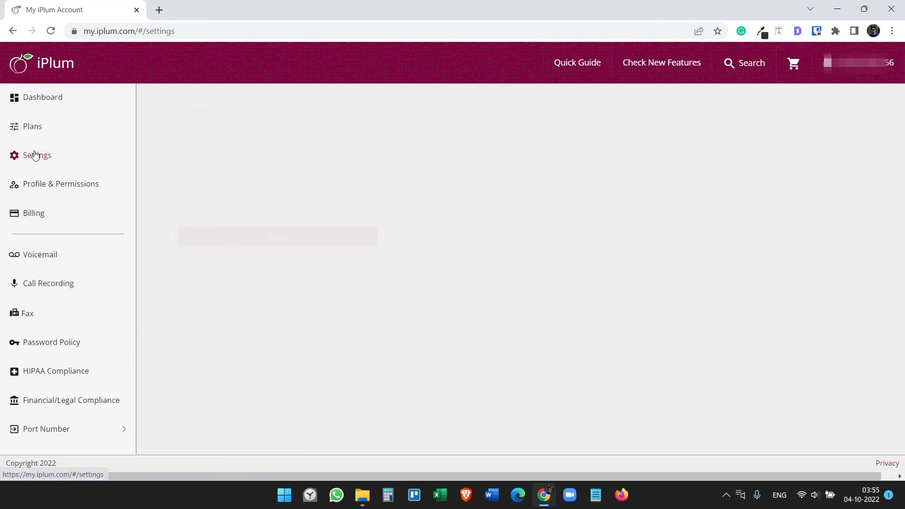
pyautogui.click(36, 154)
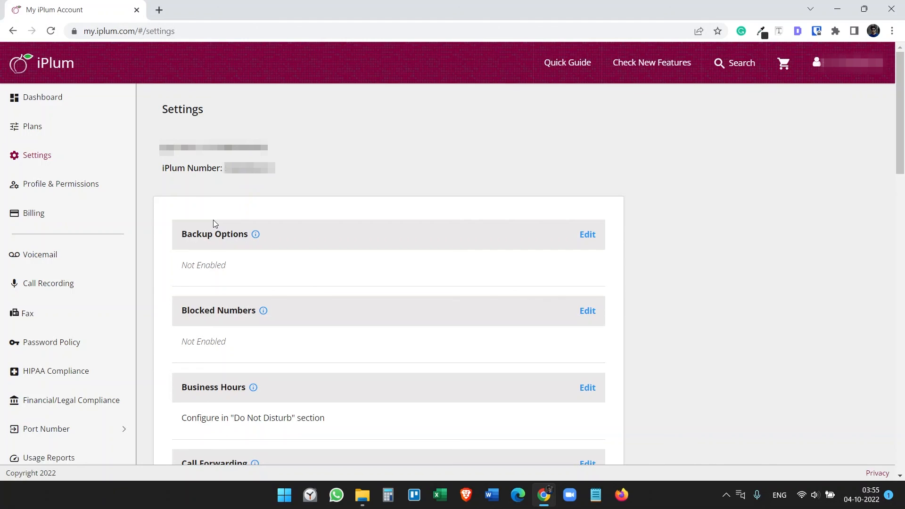
pyautogui.moveTo(261, 226)
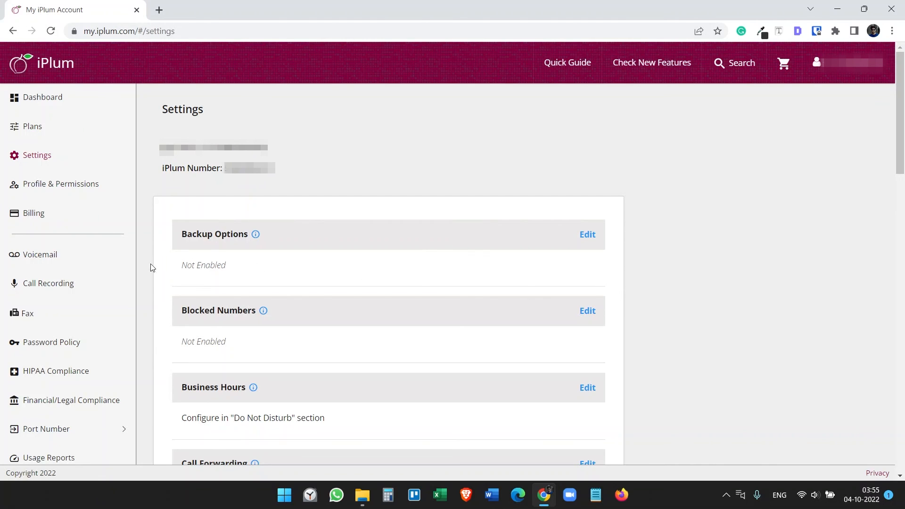
pyautogui.scroll(-3)
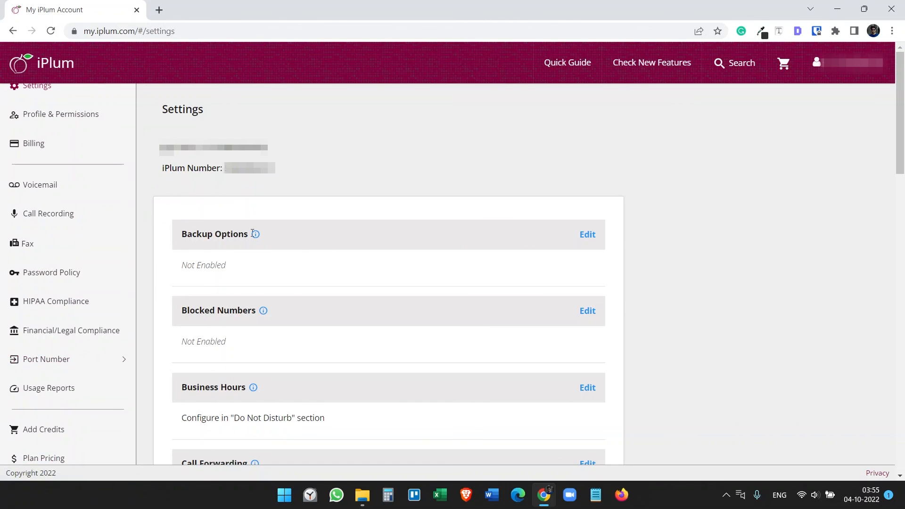
pyautogui.moveTo(56, 301)
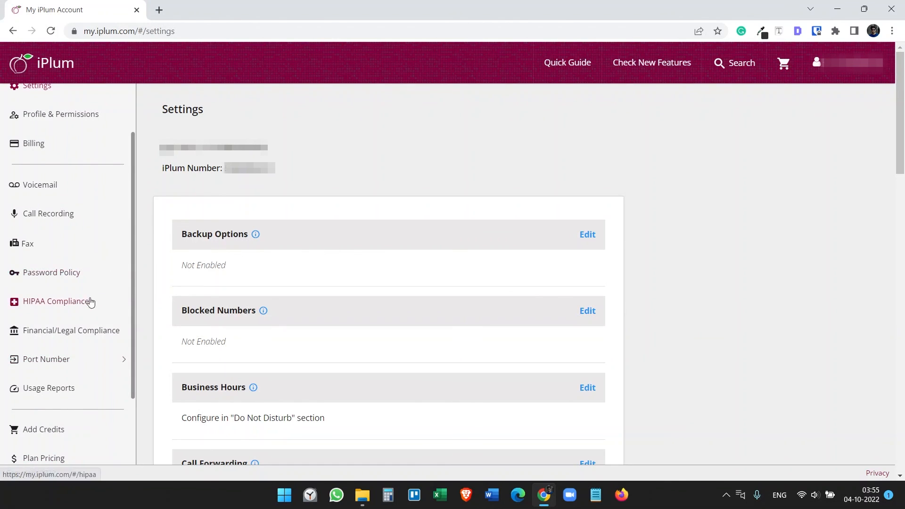
pyautogui.scroll(3)
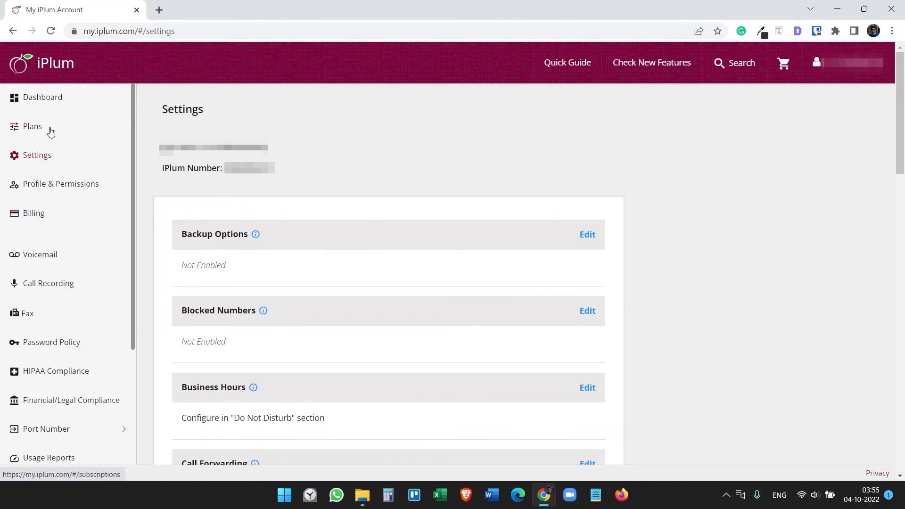
pyautogui.click(31, 126)
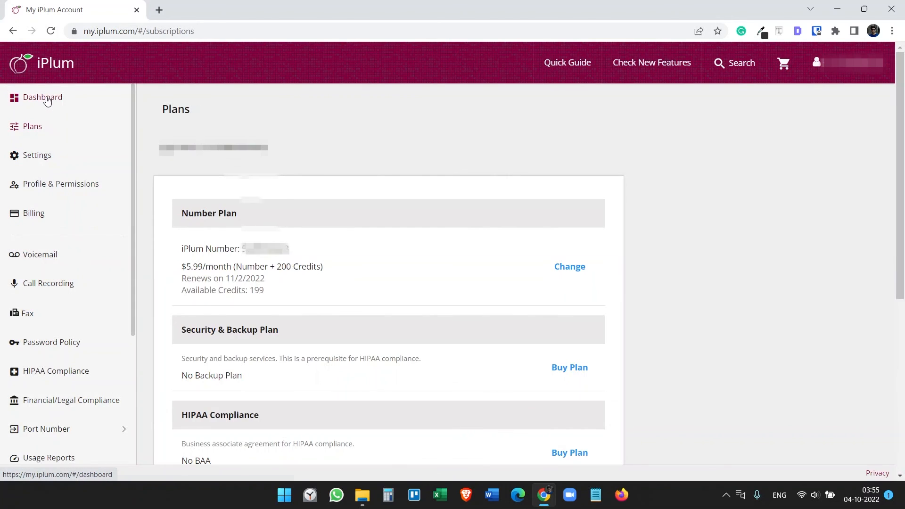
pyautogui.click(42, 97)
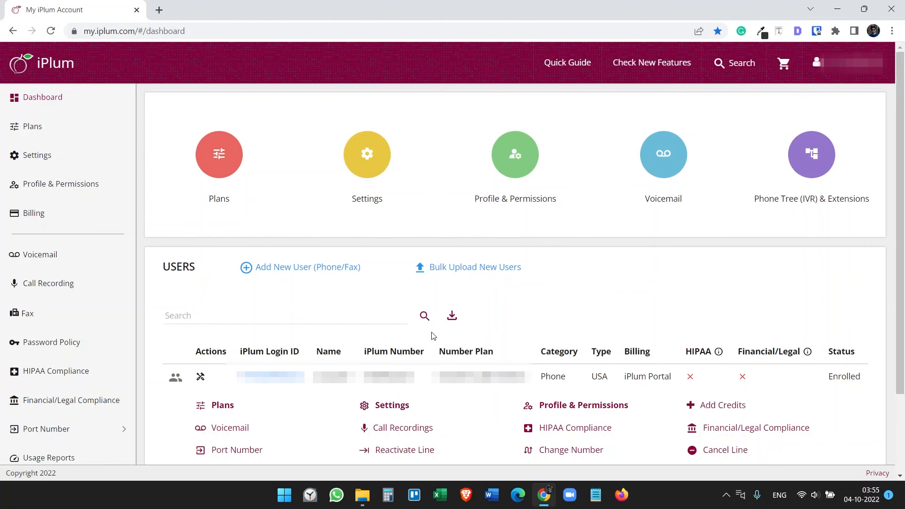
pyautogui.scroll(-3)
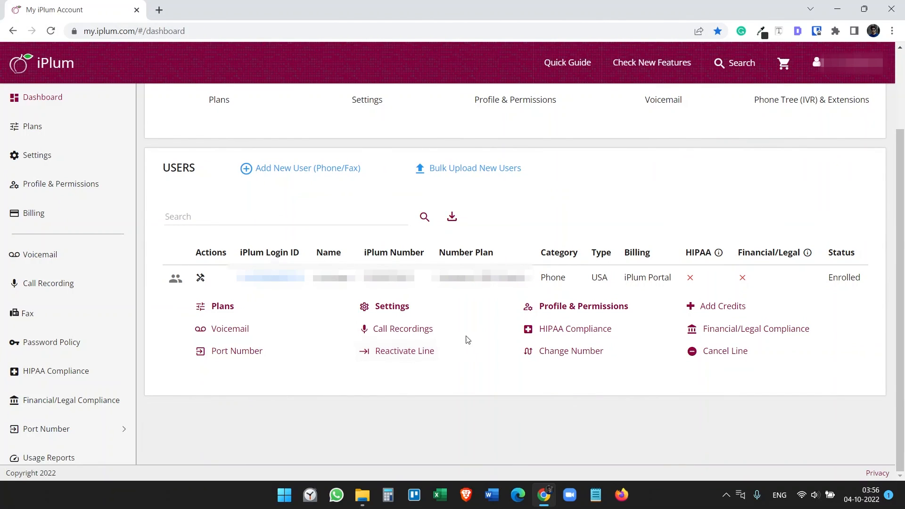
pyautogui.moveTo(222, 306)
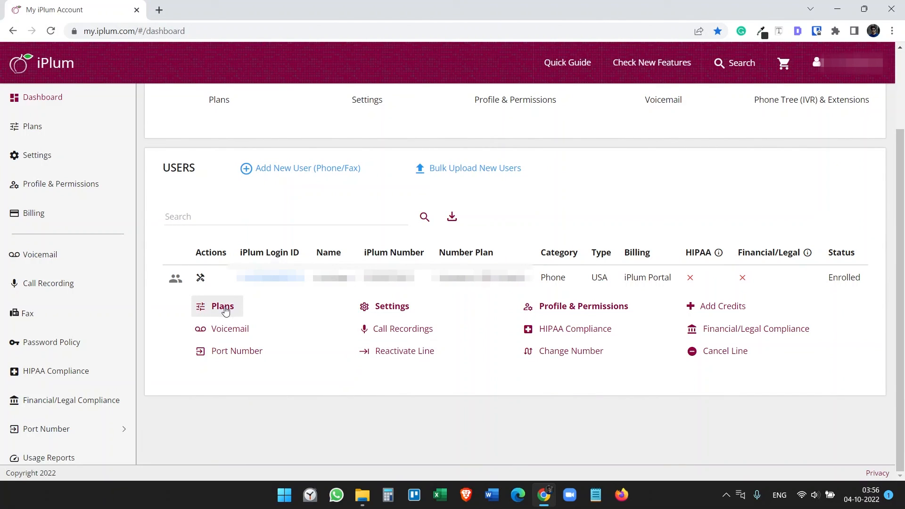
pyautogui.moveTo(399, 333)
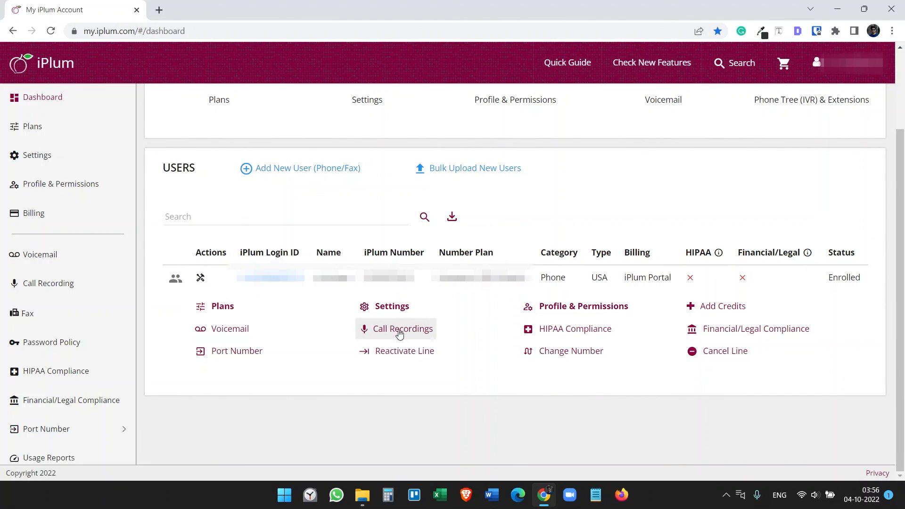
pyautogui.moveTo(558, 344)
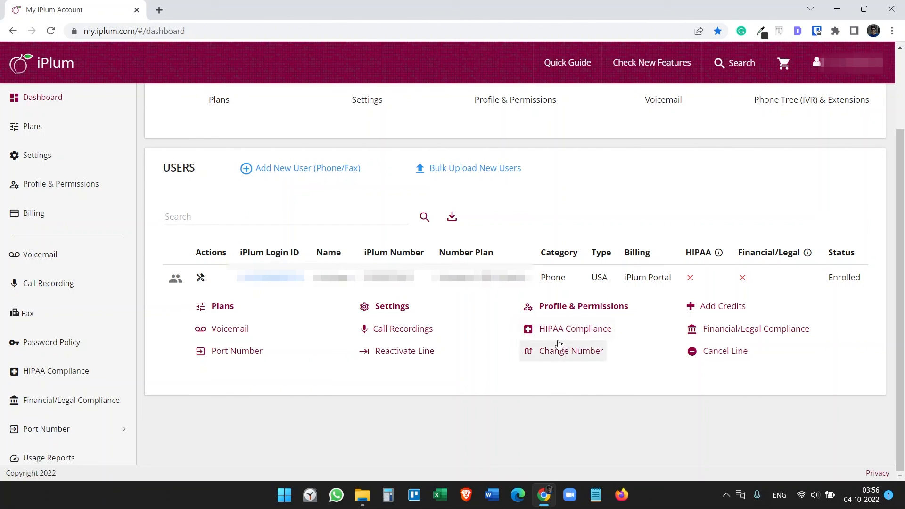